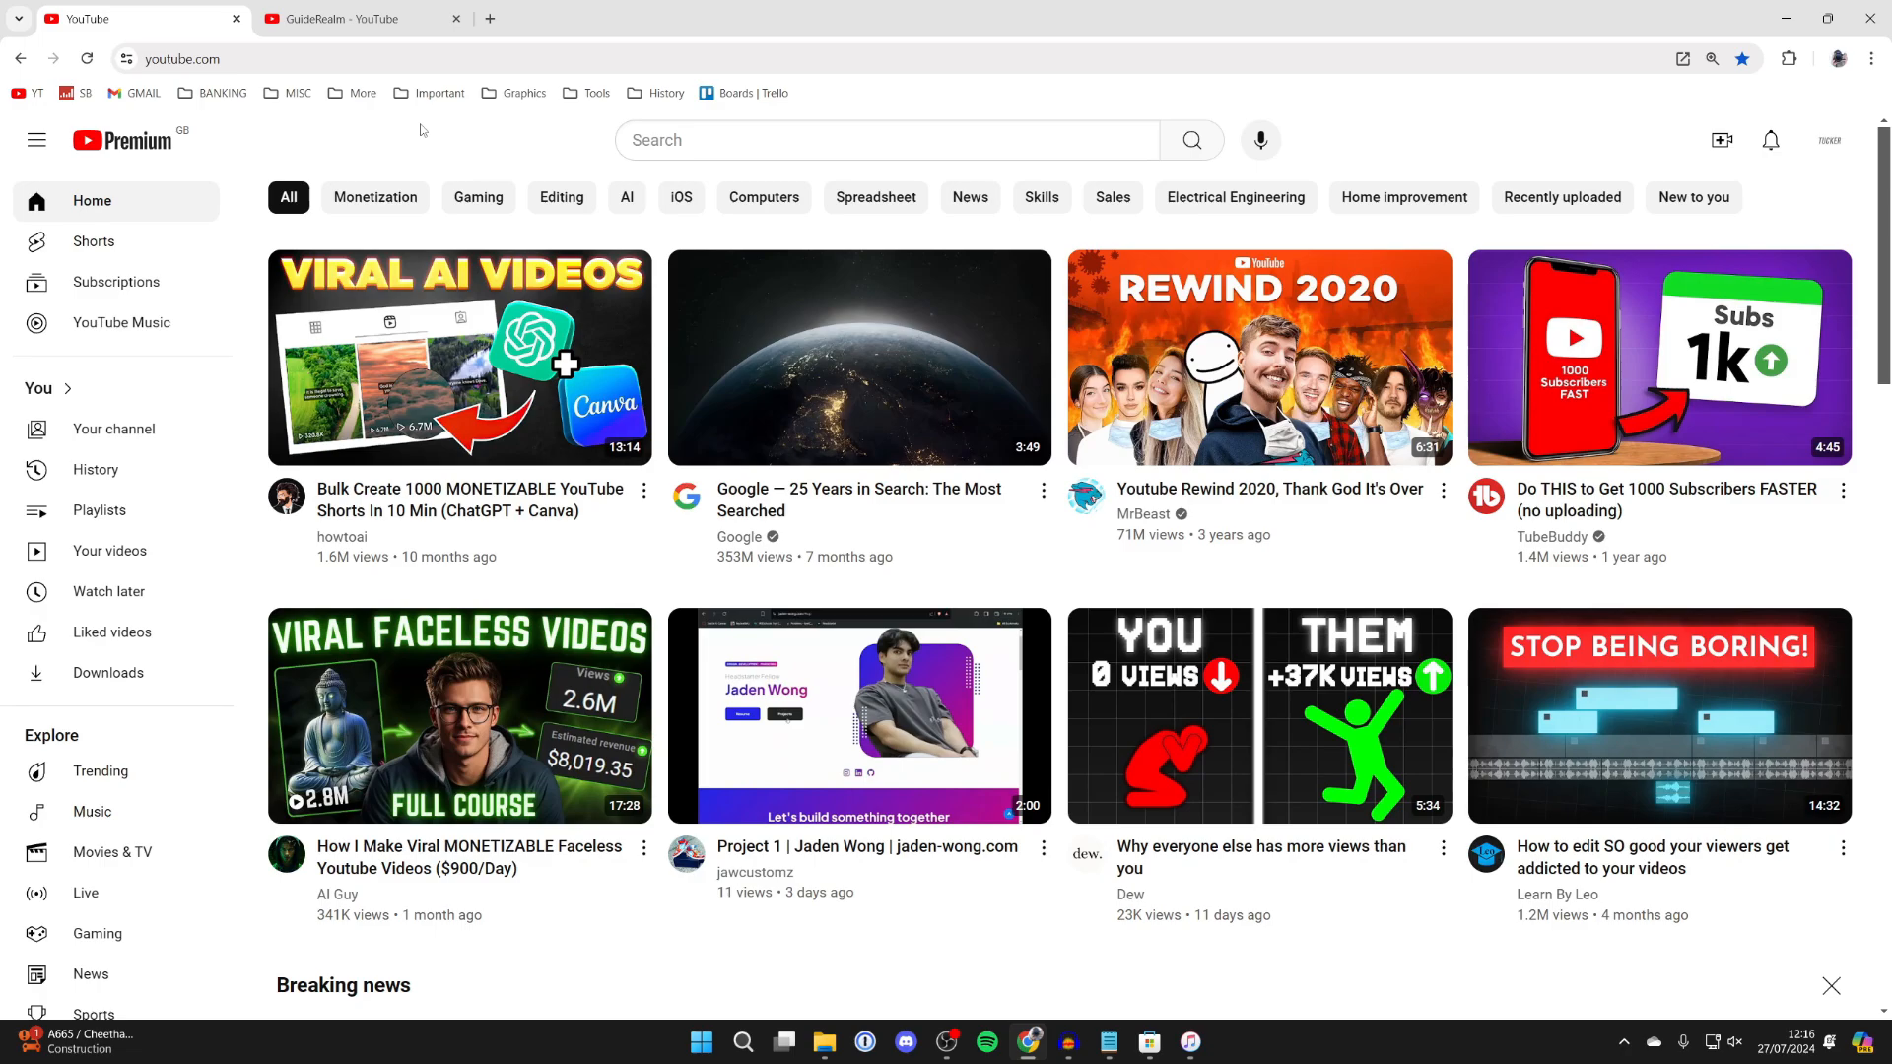
From GuideRealm's Videos grid, open the How To Make Group Chat On Messenger video.
click(351, 17)
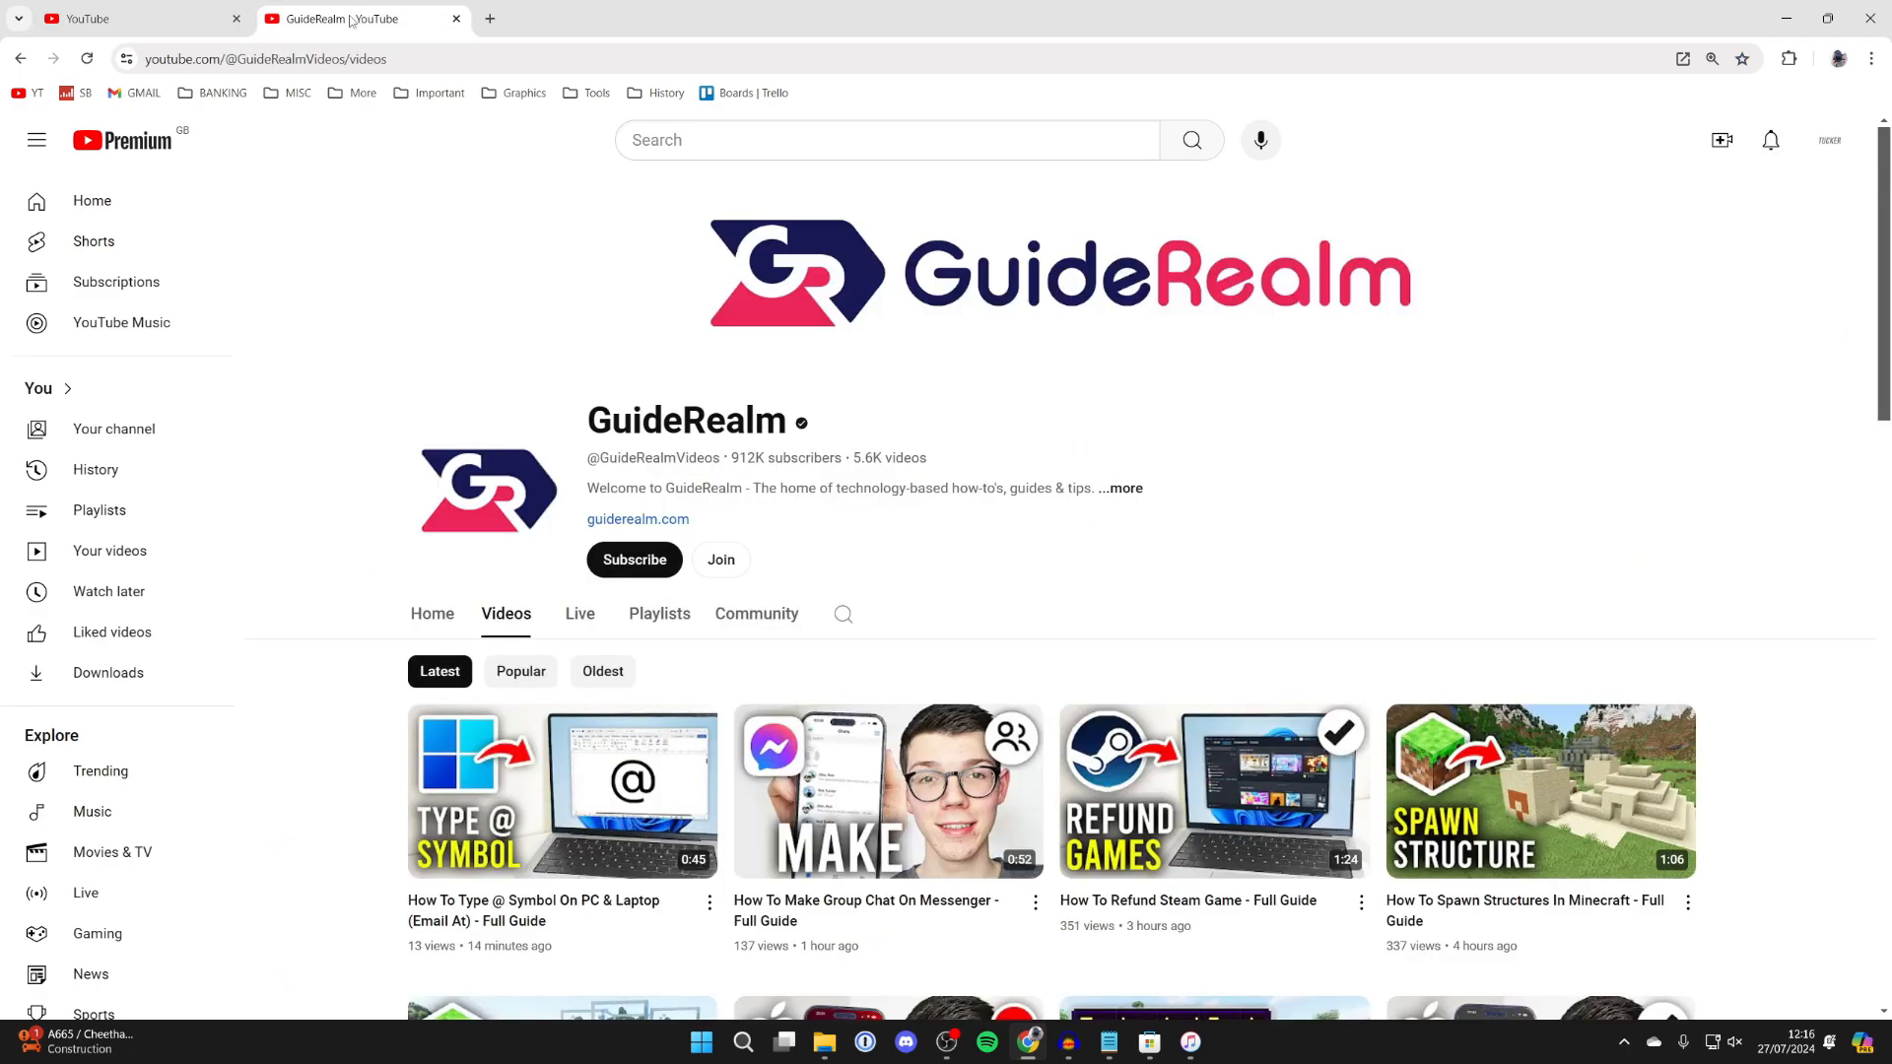
scroll(down, 3)
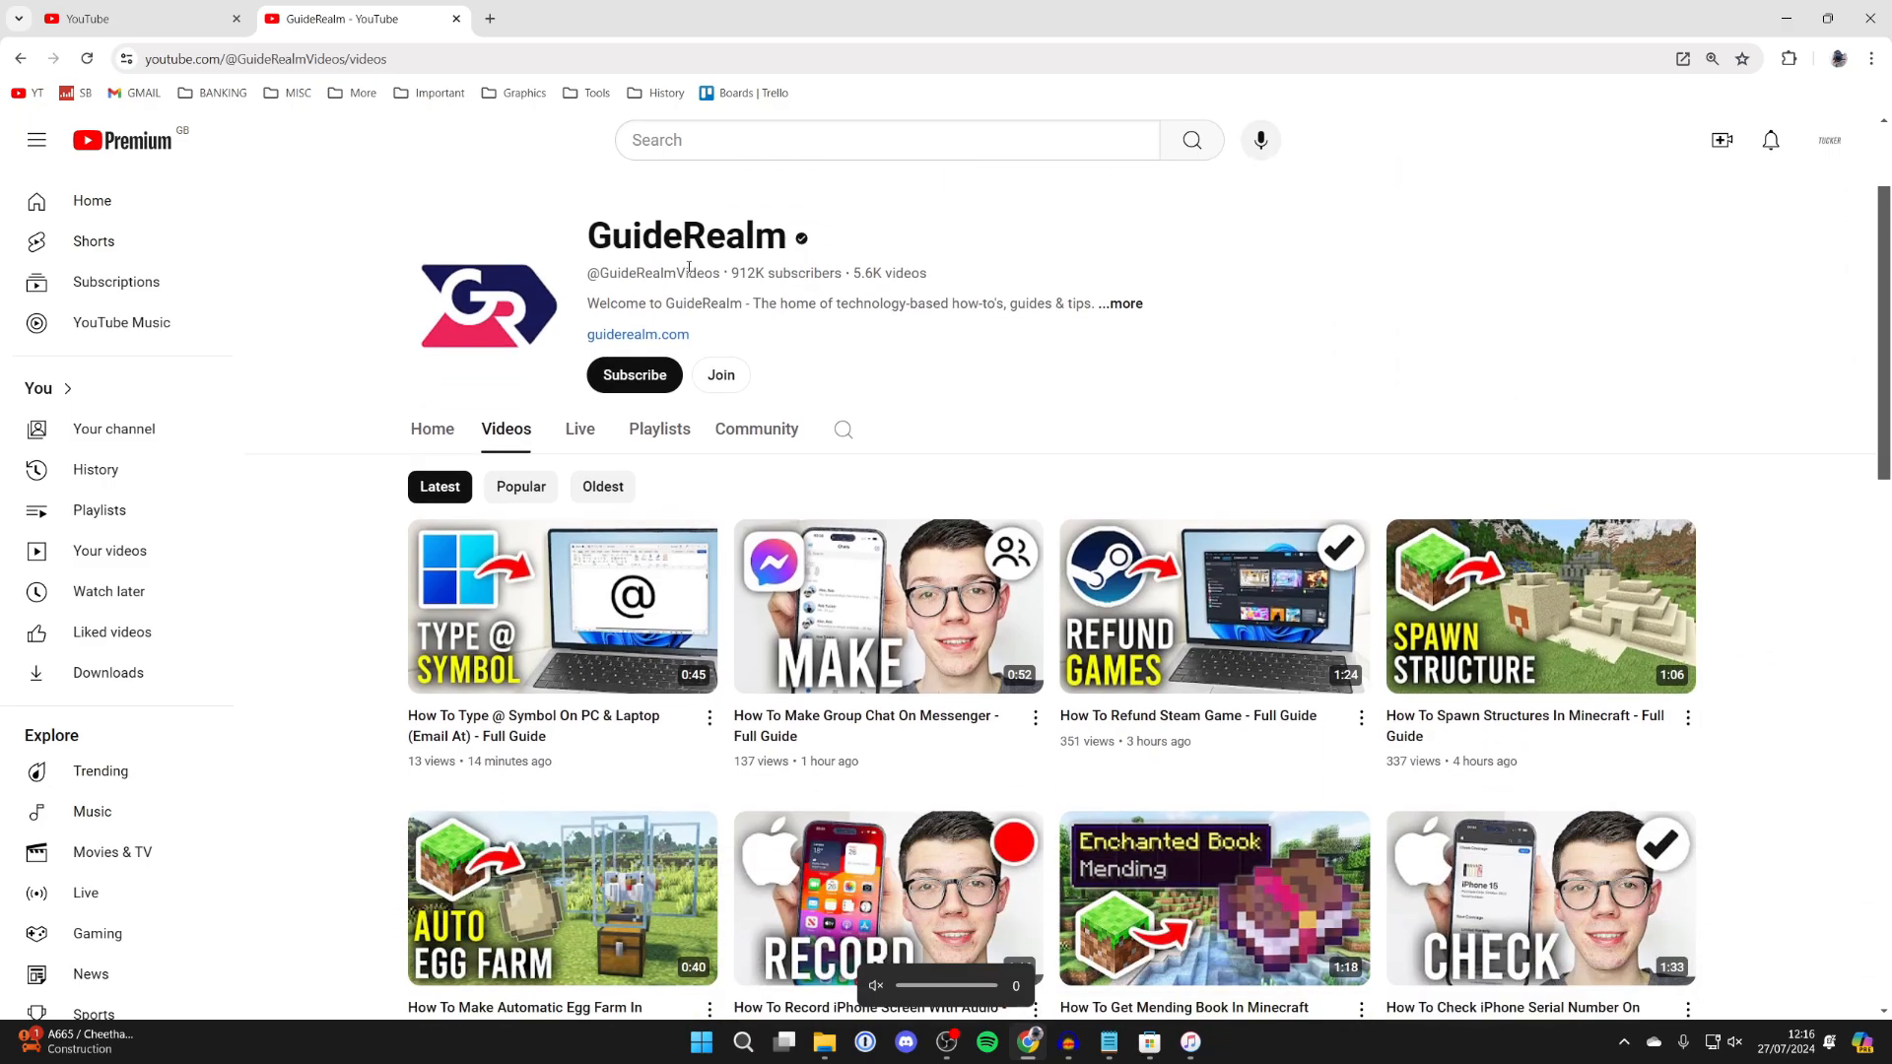
click(887, 605)
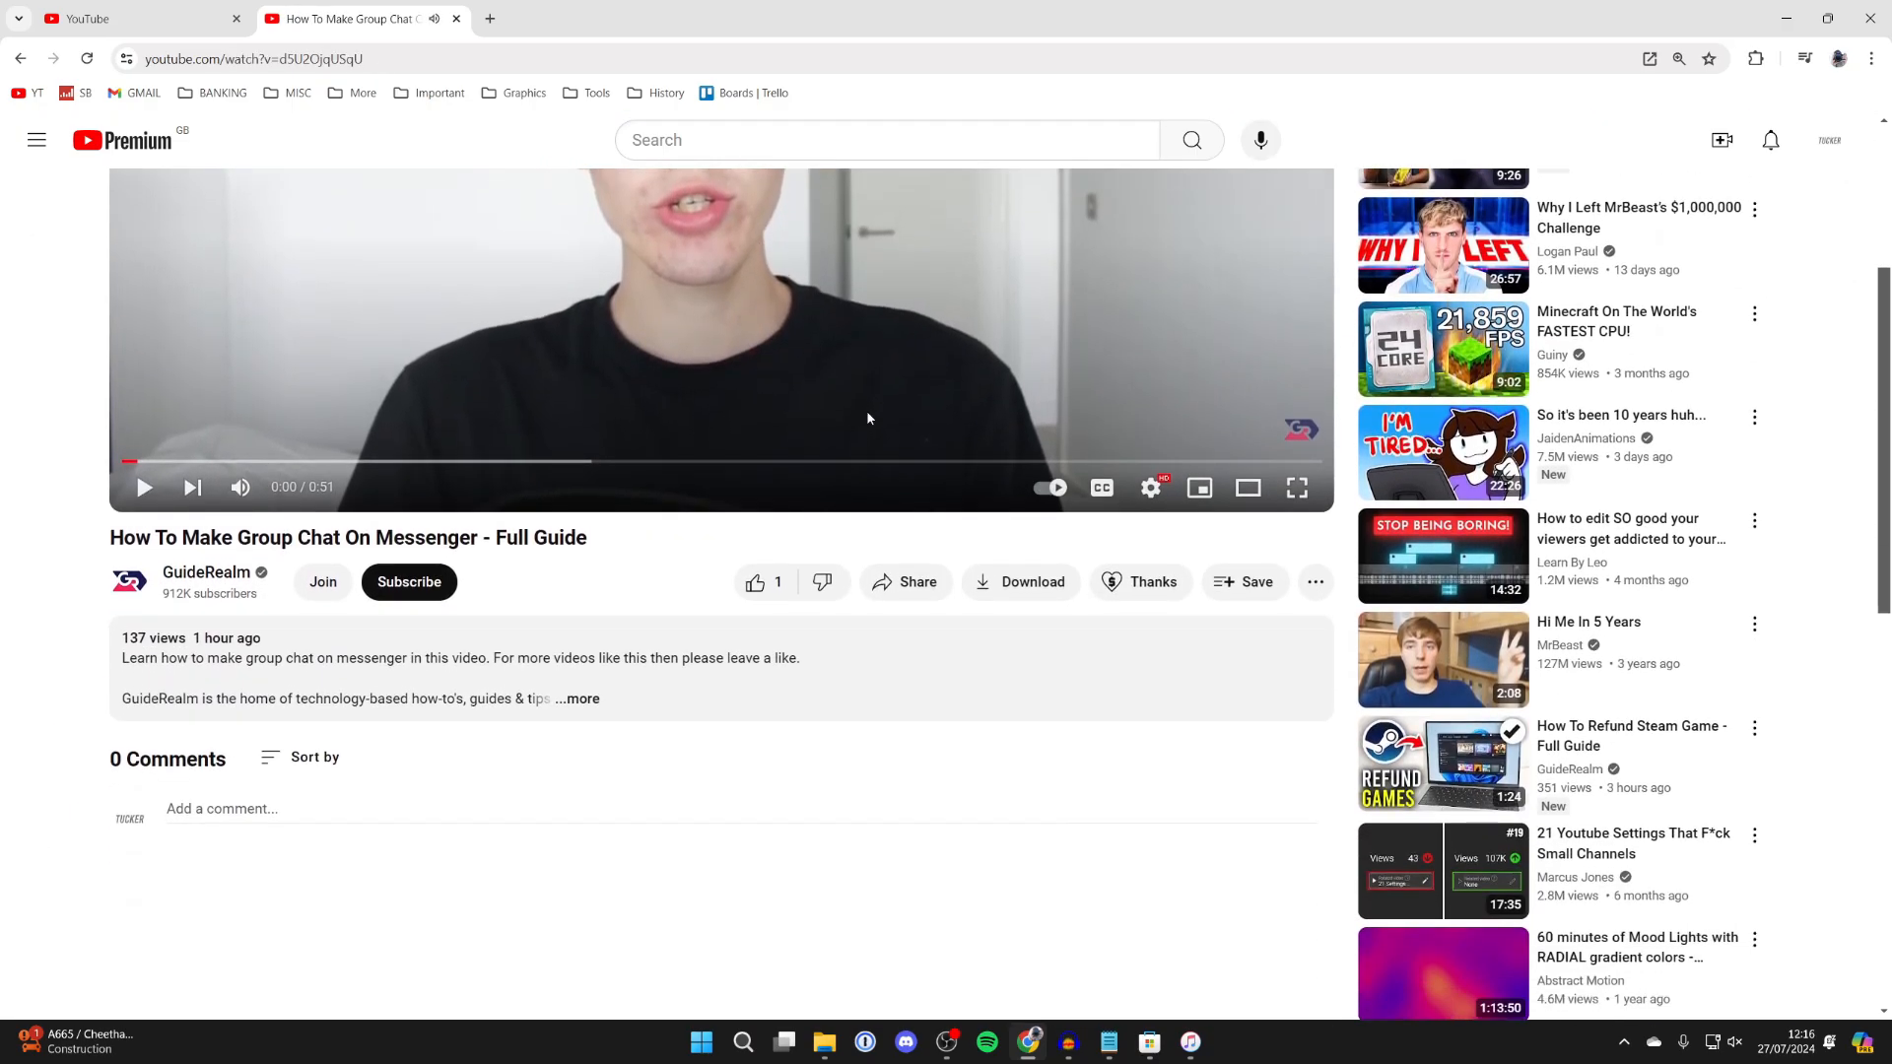
Save the Messenger video to a new private playlist 'Videos to download'.
click(1244, 584)
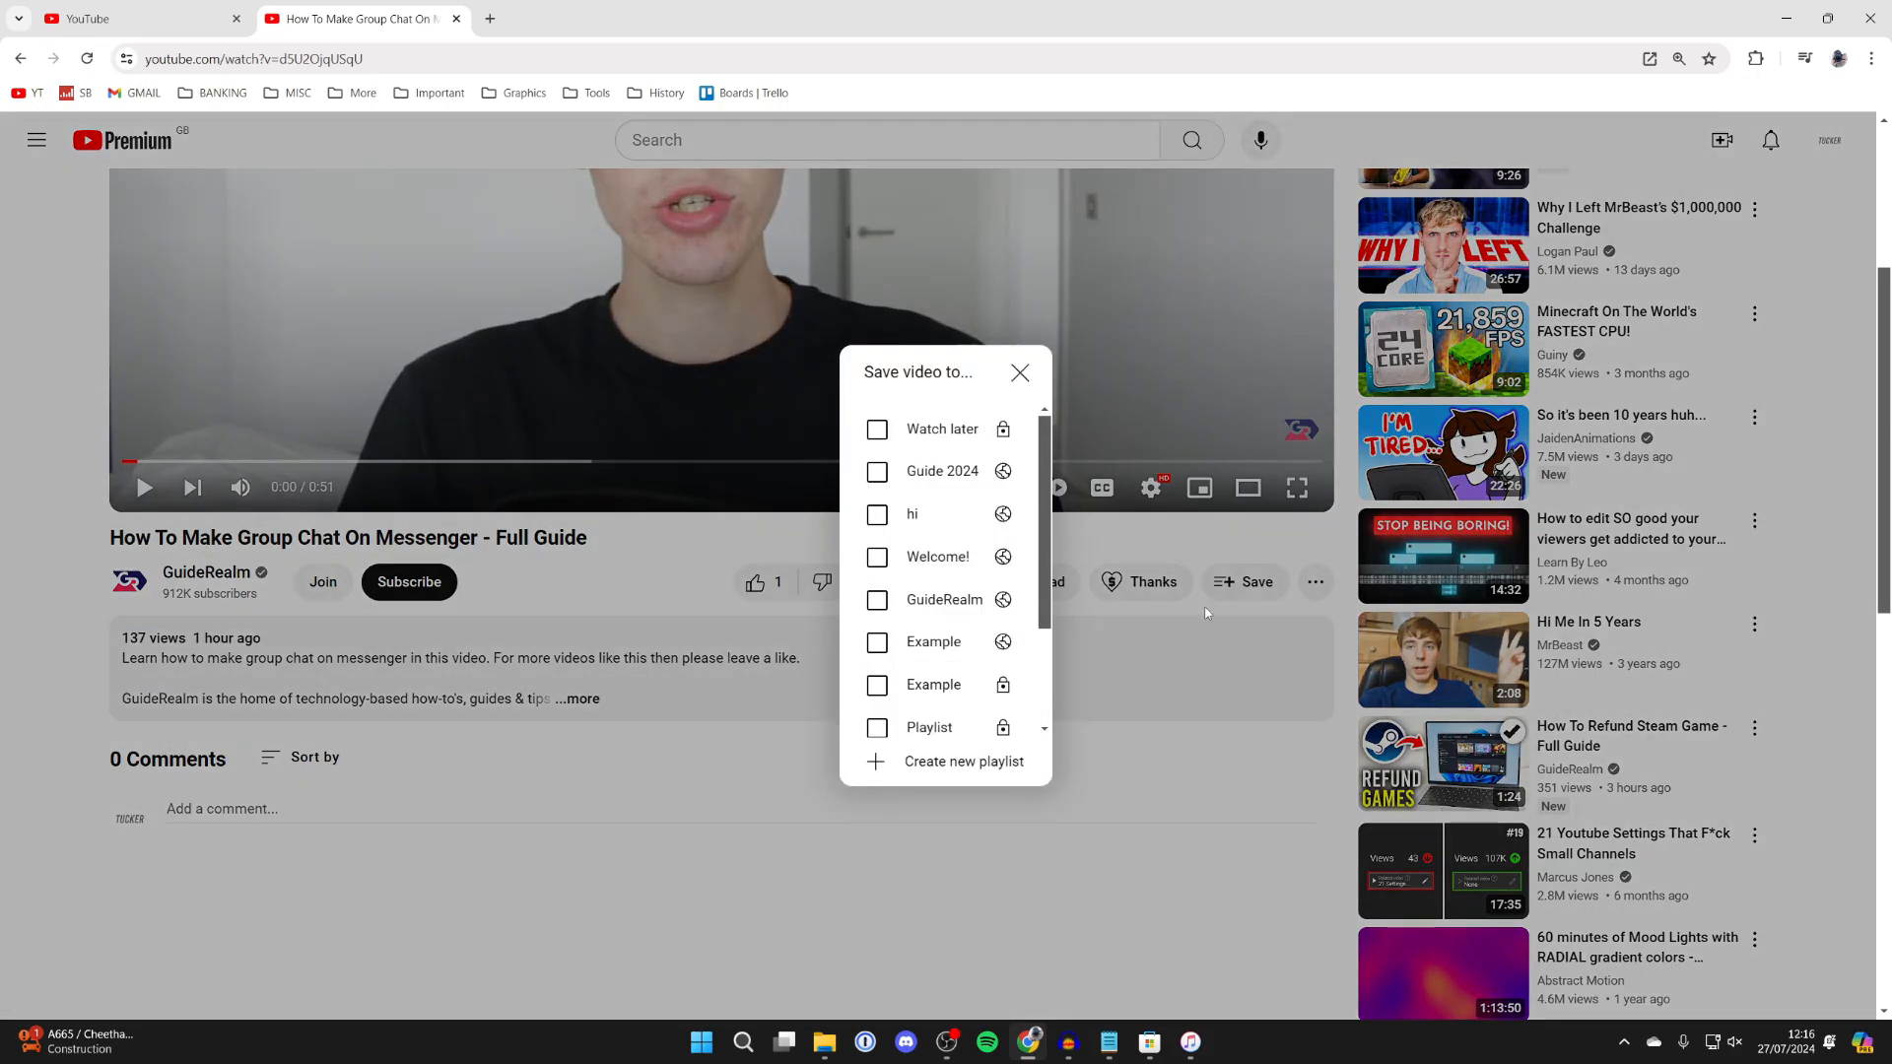
click(964, 761)
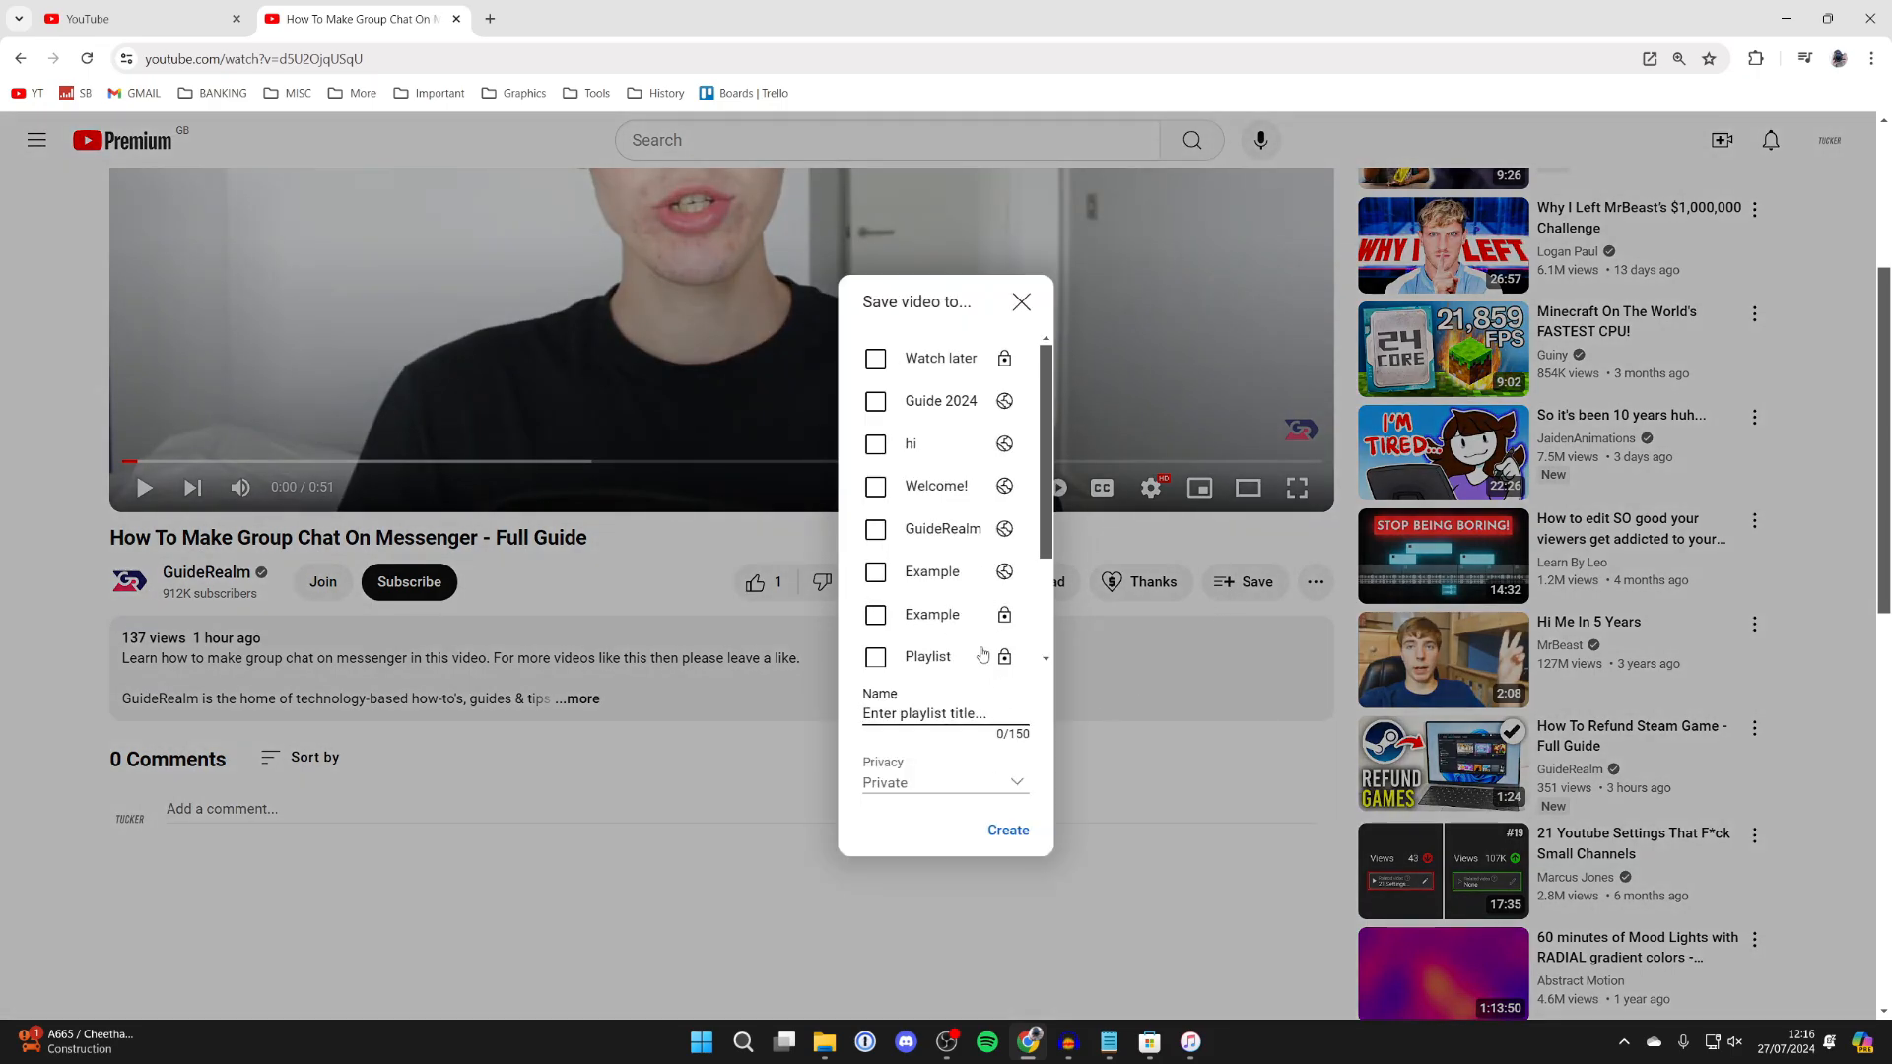
text(Videos to download)
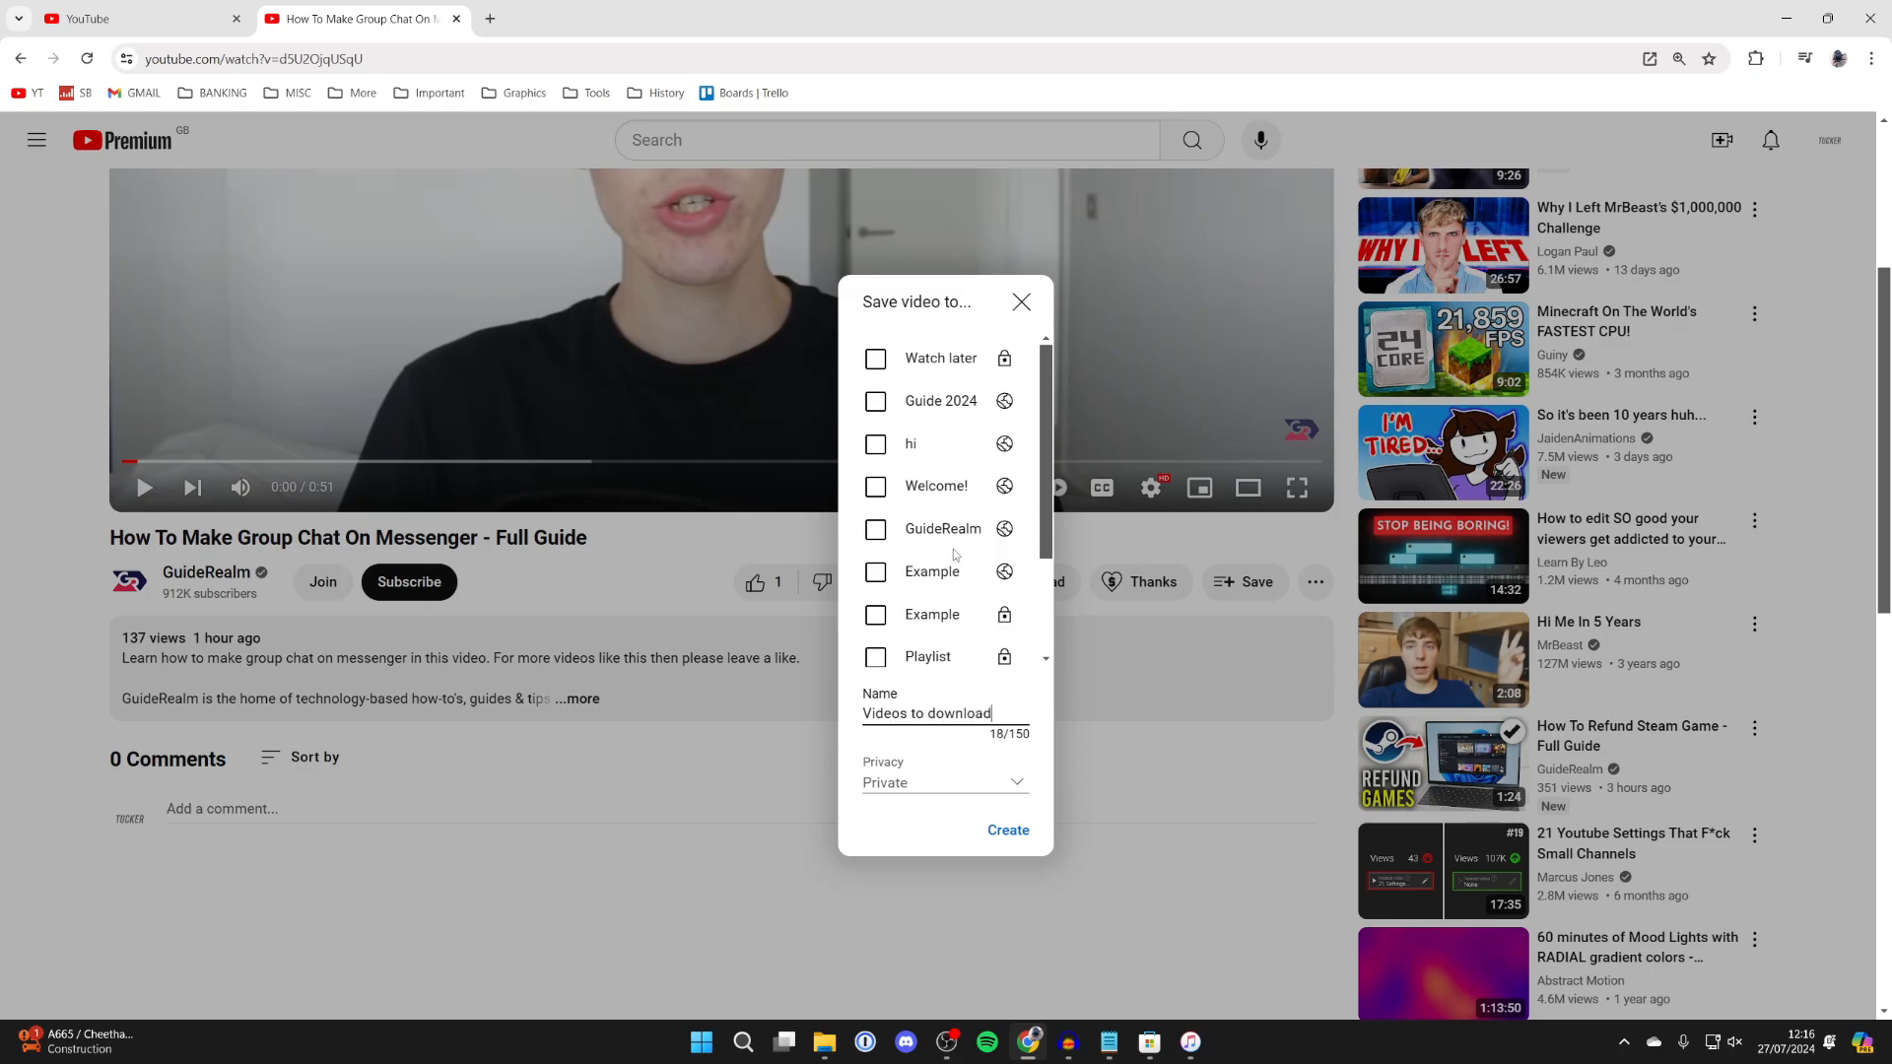
click(1007, 836)
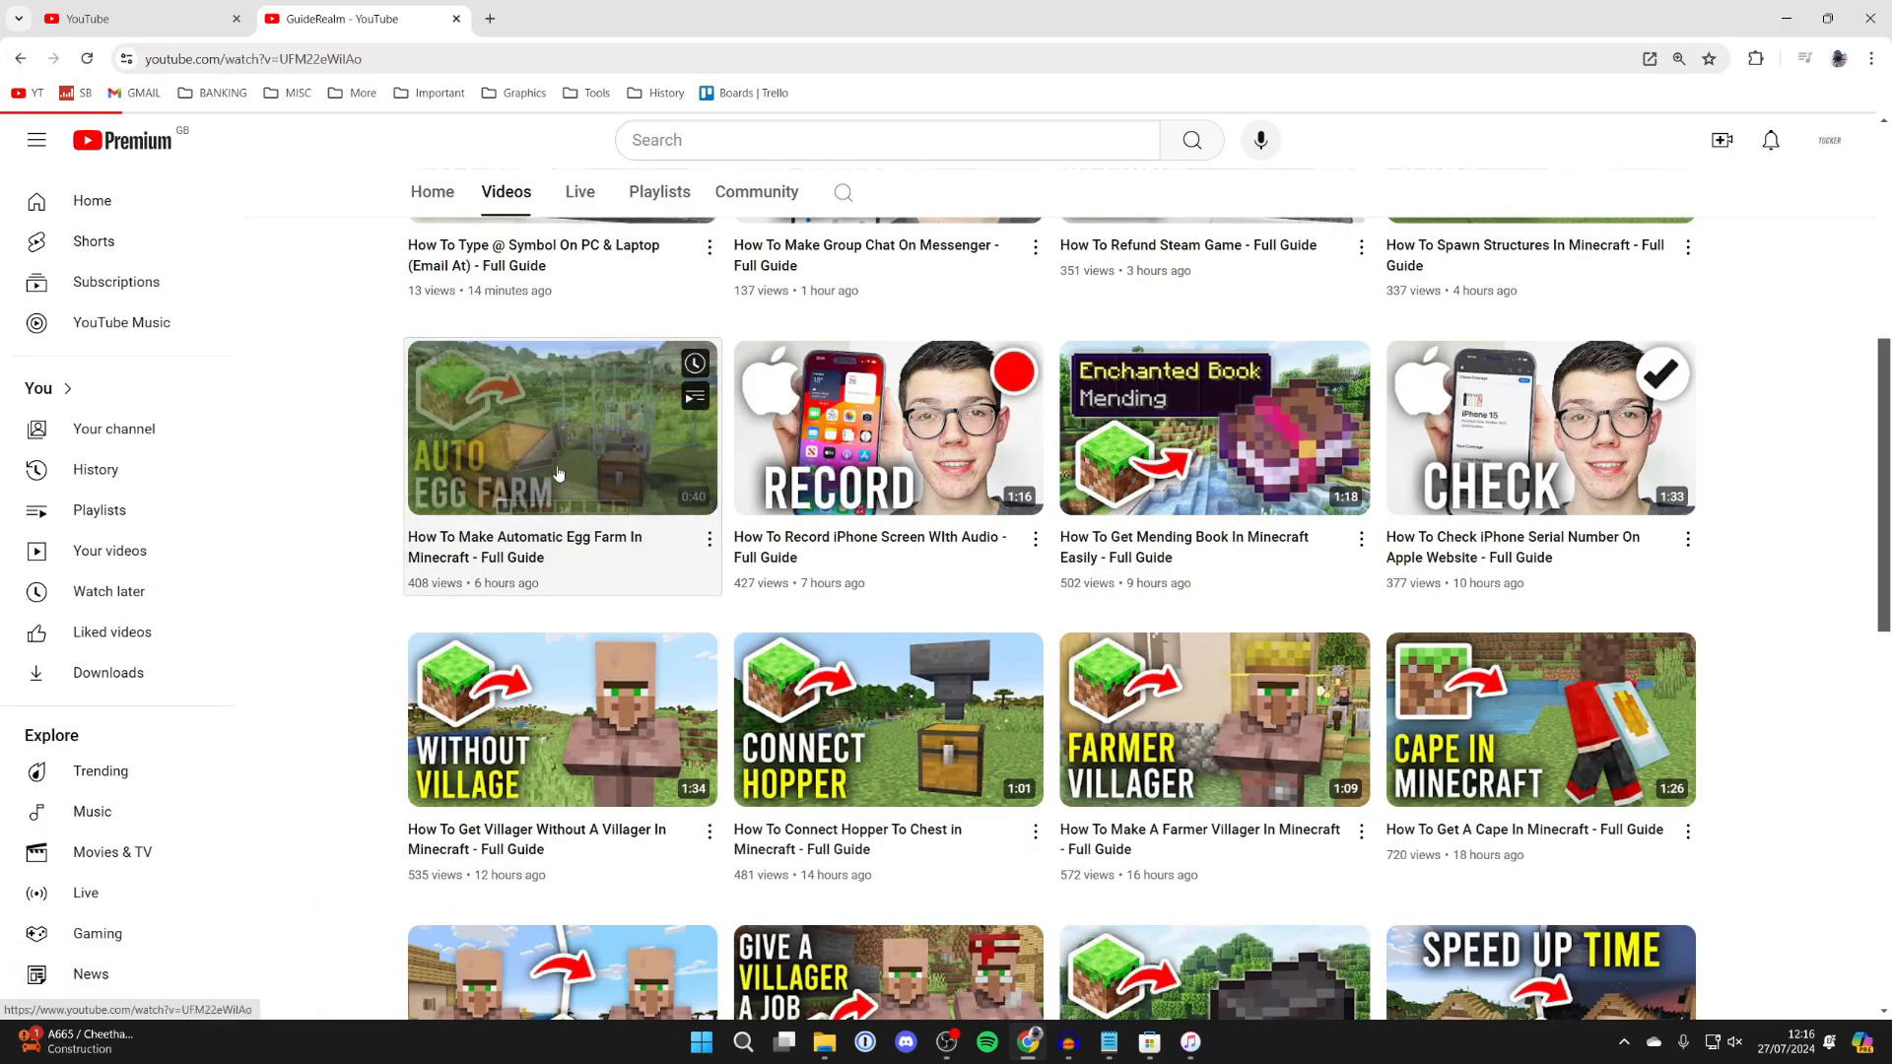
Open the Minecraft Automatic Egg Farm video and save it to 'Videos to download'.
click(562, 428)
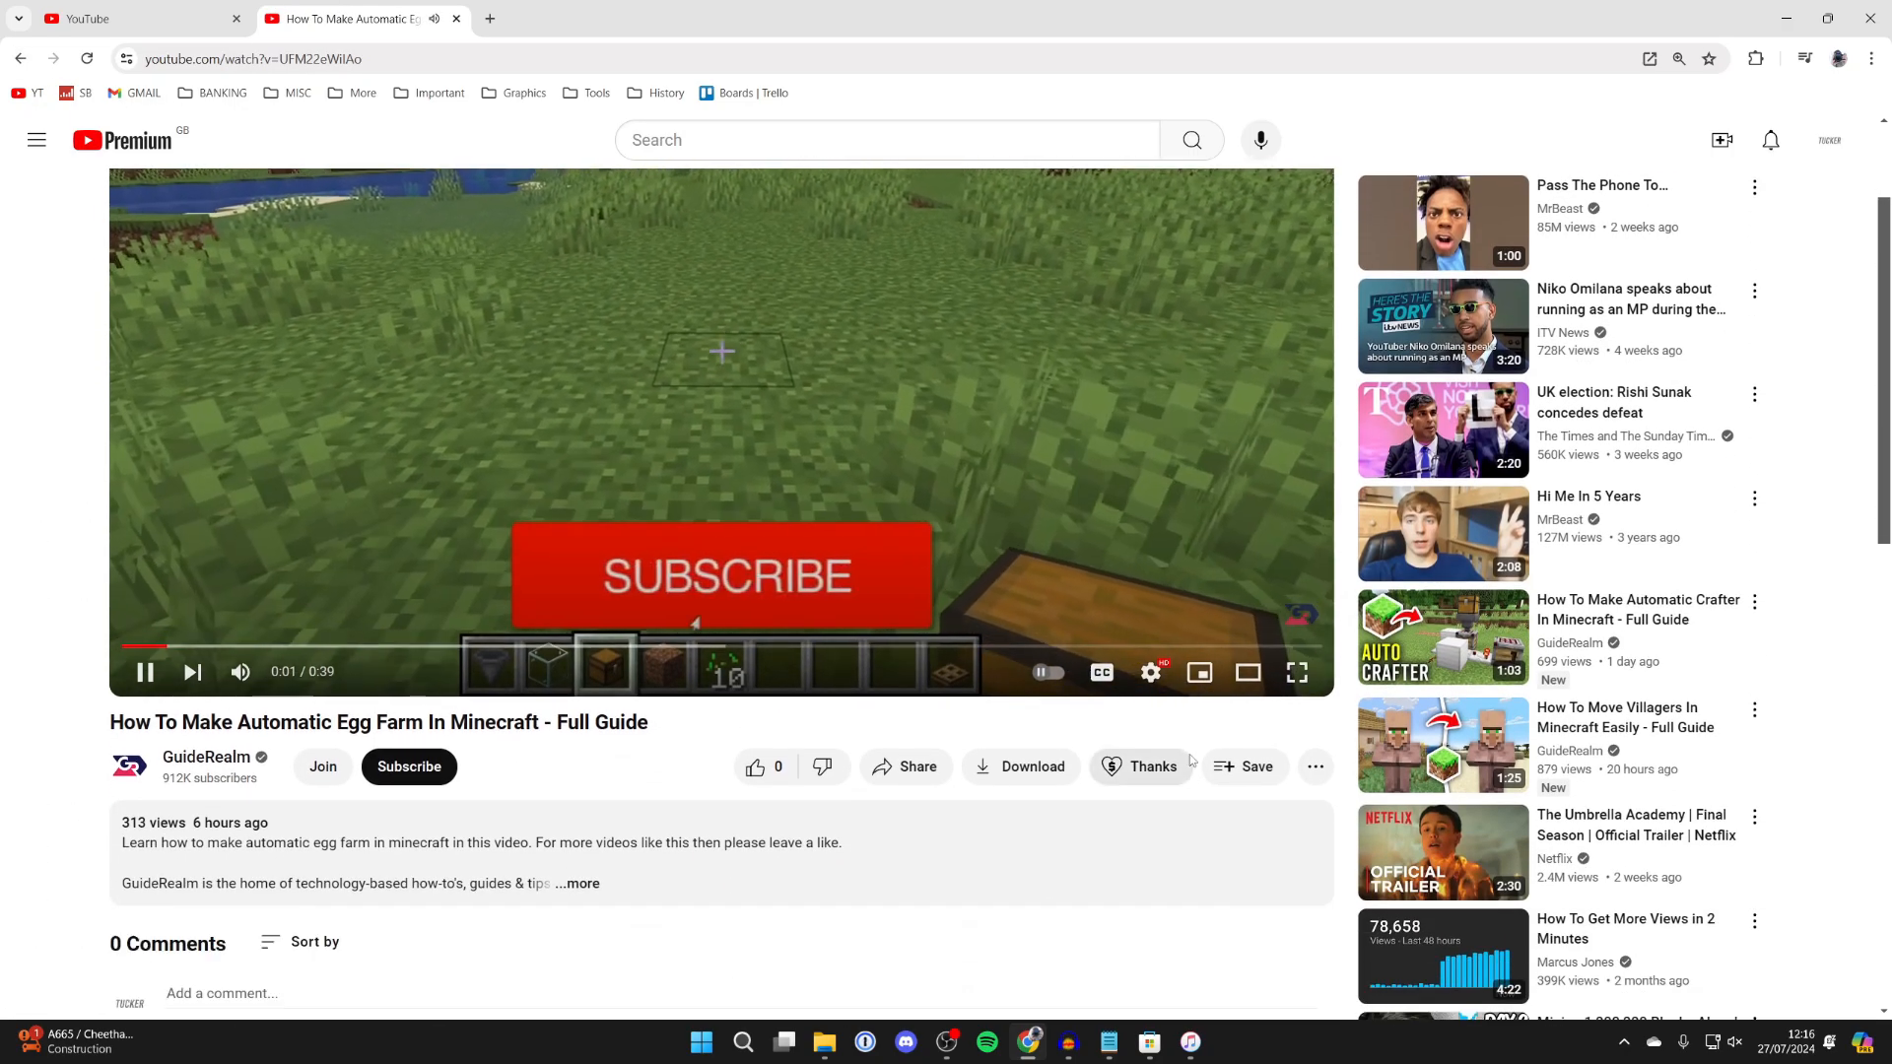
click(1020, 766)
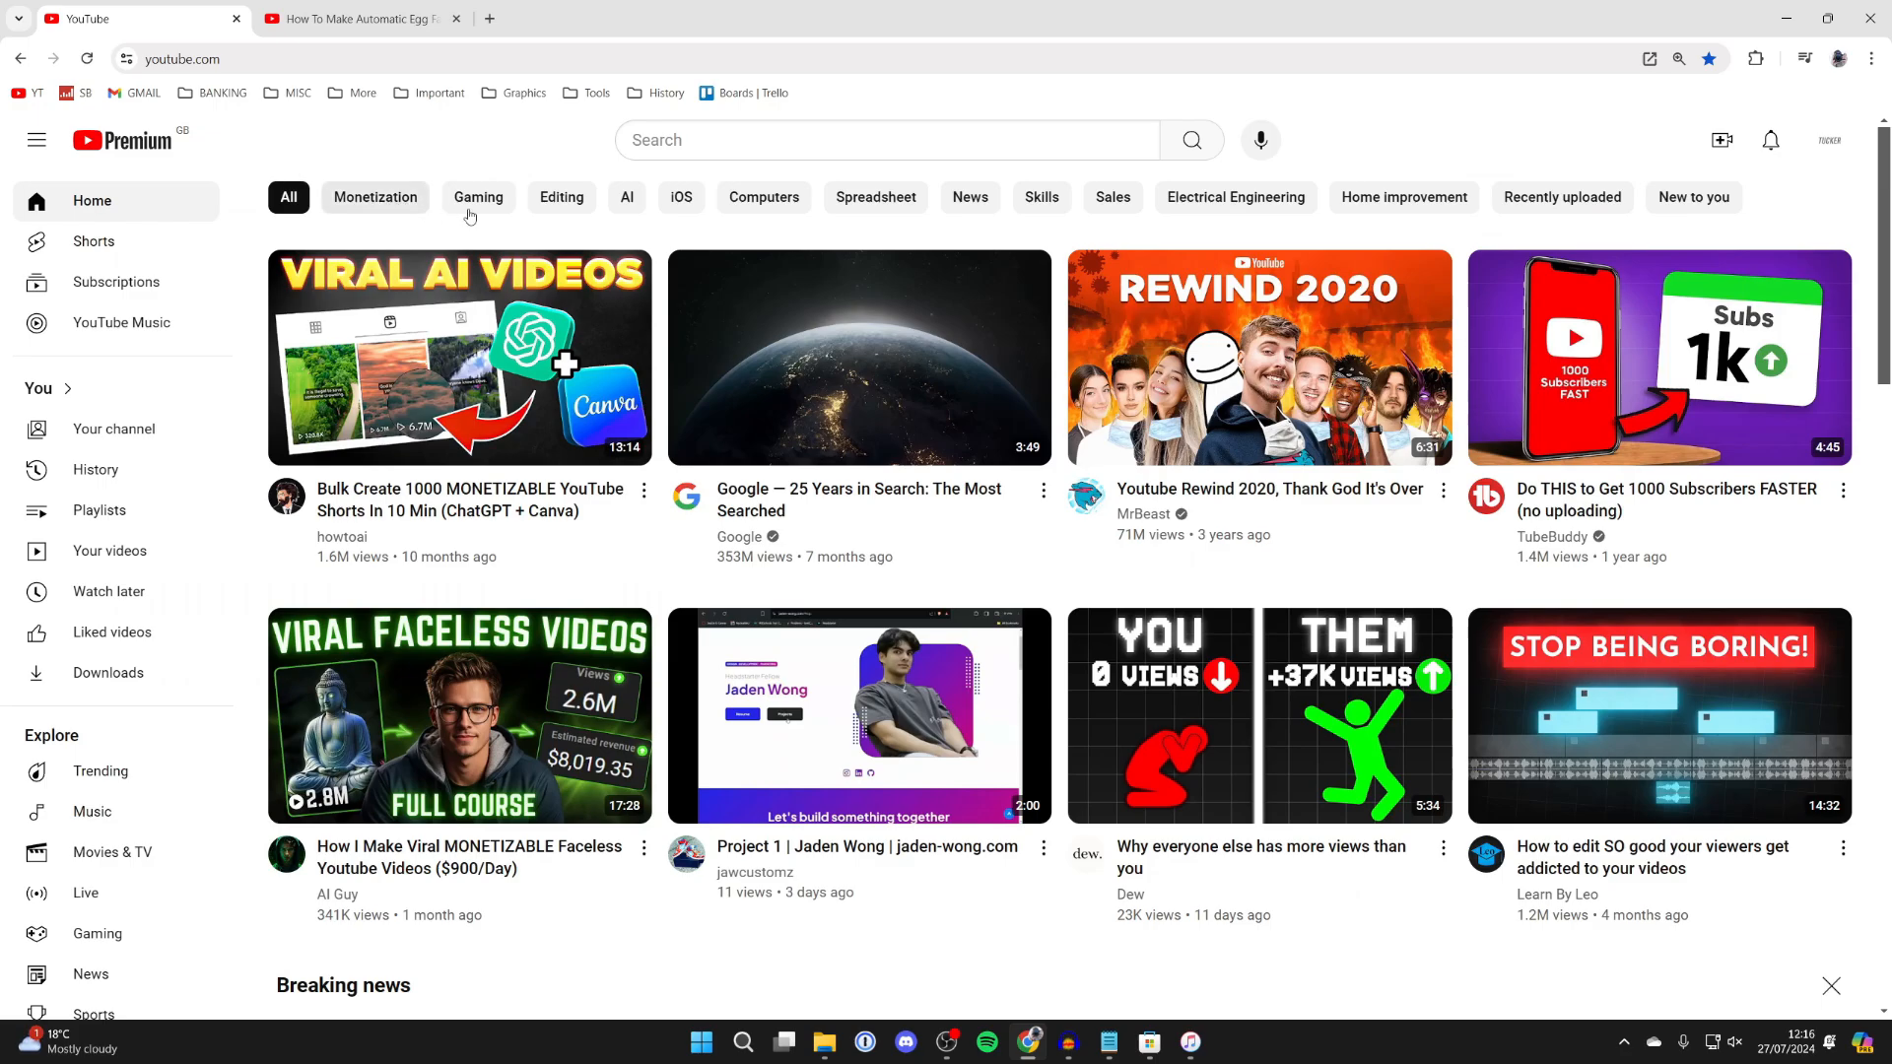
mouse_move(99, 508)
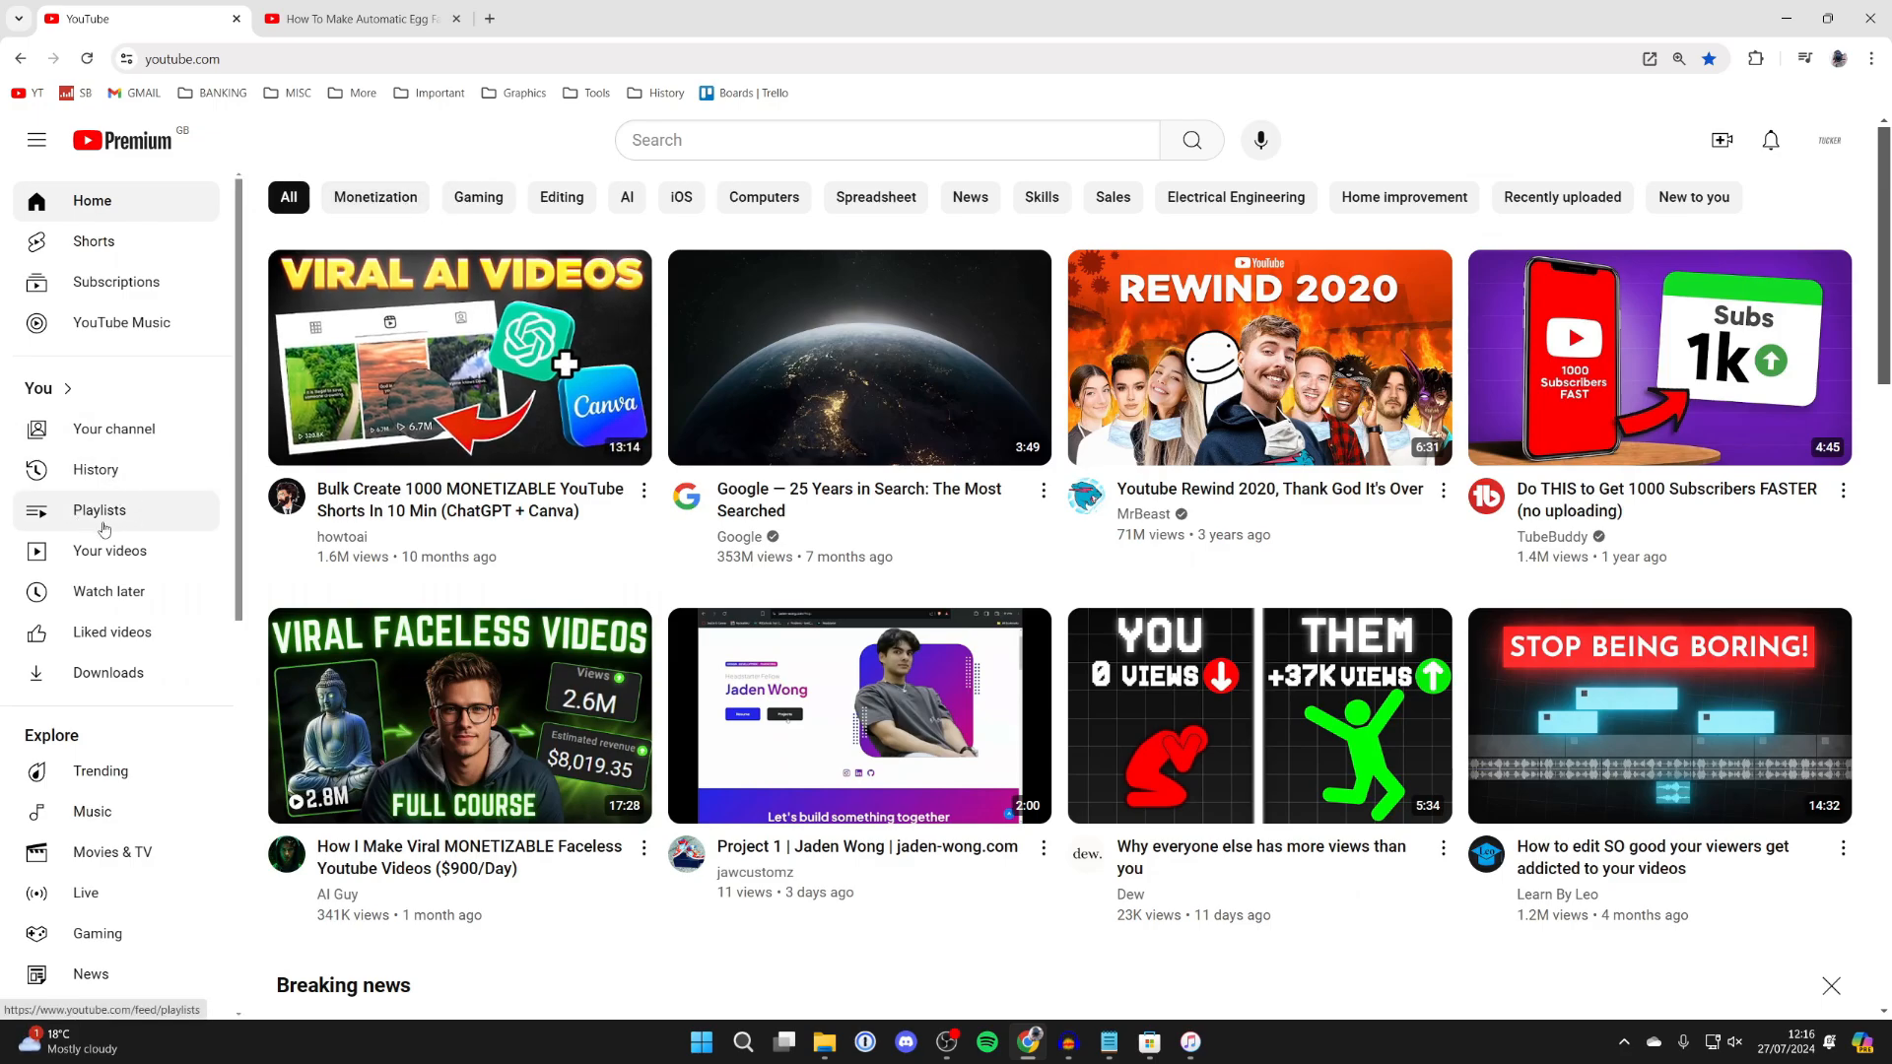
From the Playlists page, view the full 'Videos to download' playlist with its two videos.
click(98, 508)
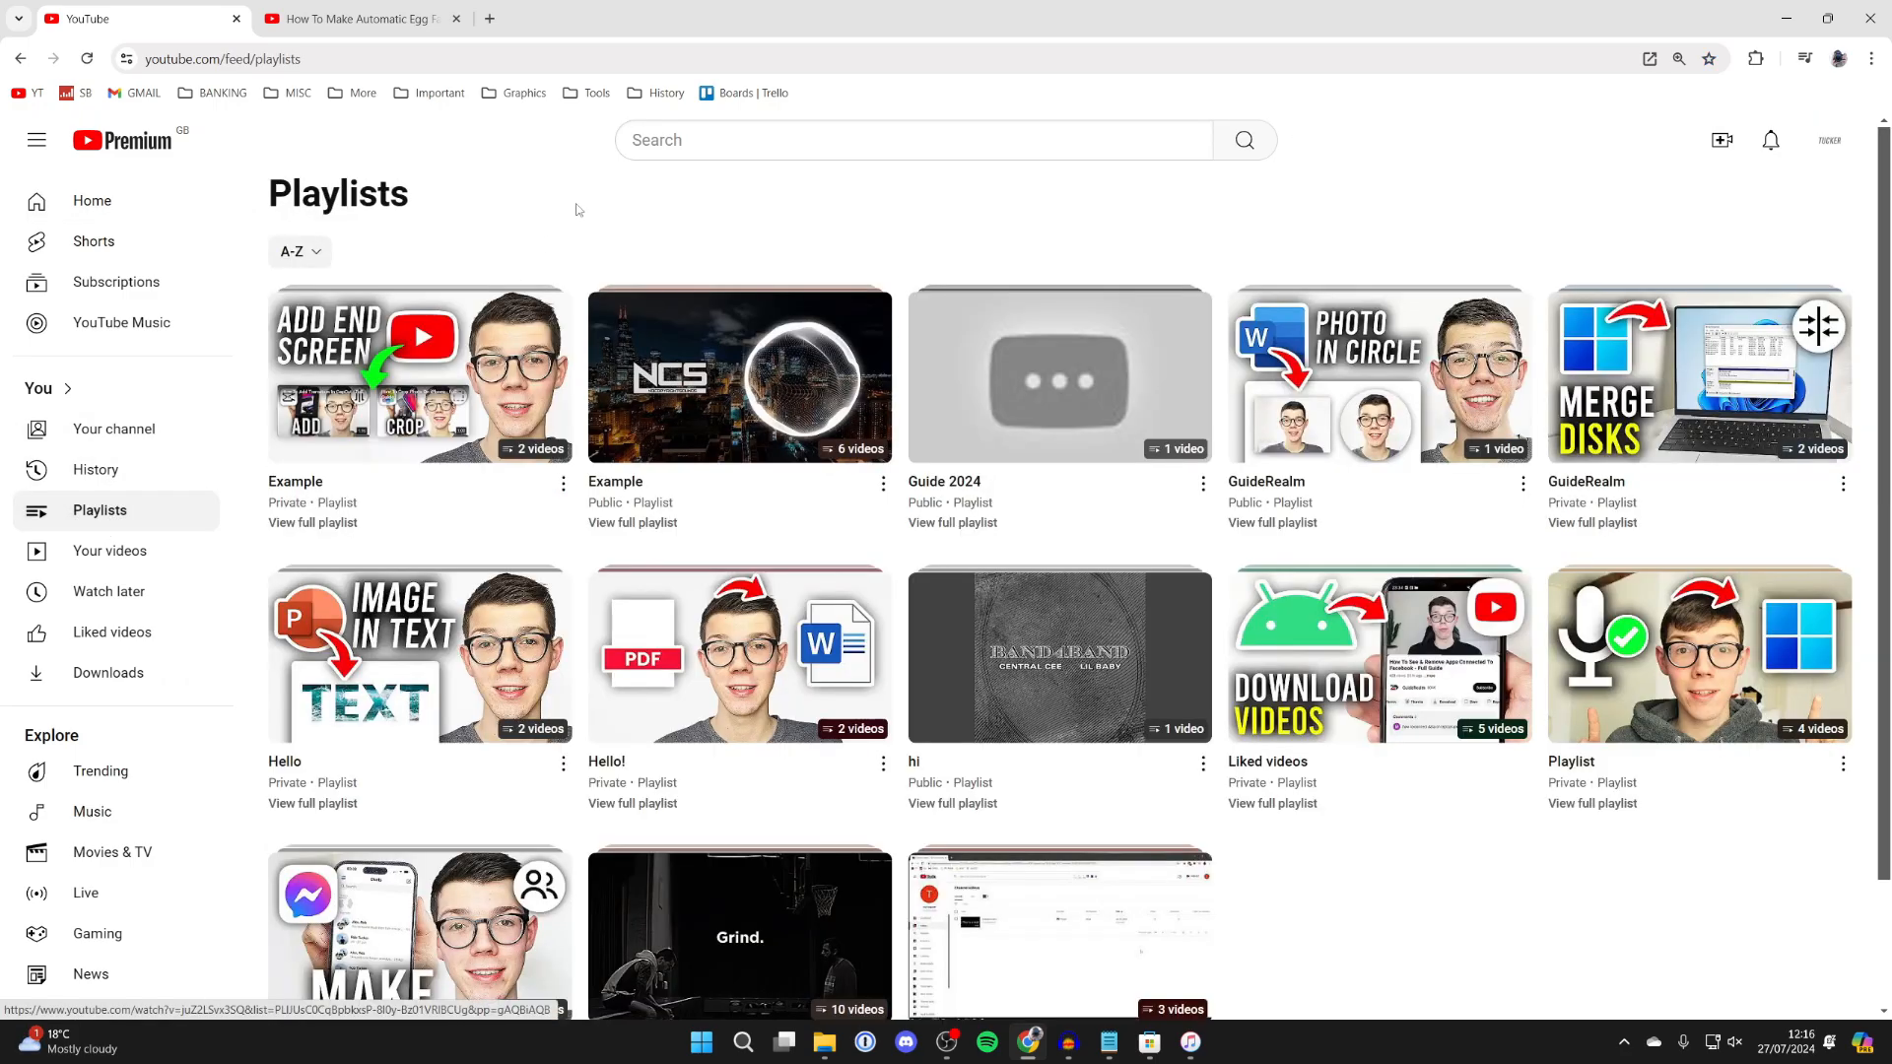
scroll(down, 3)
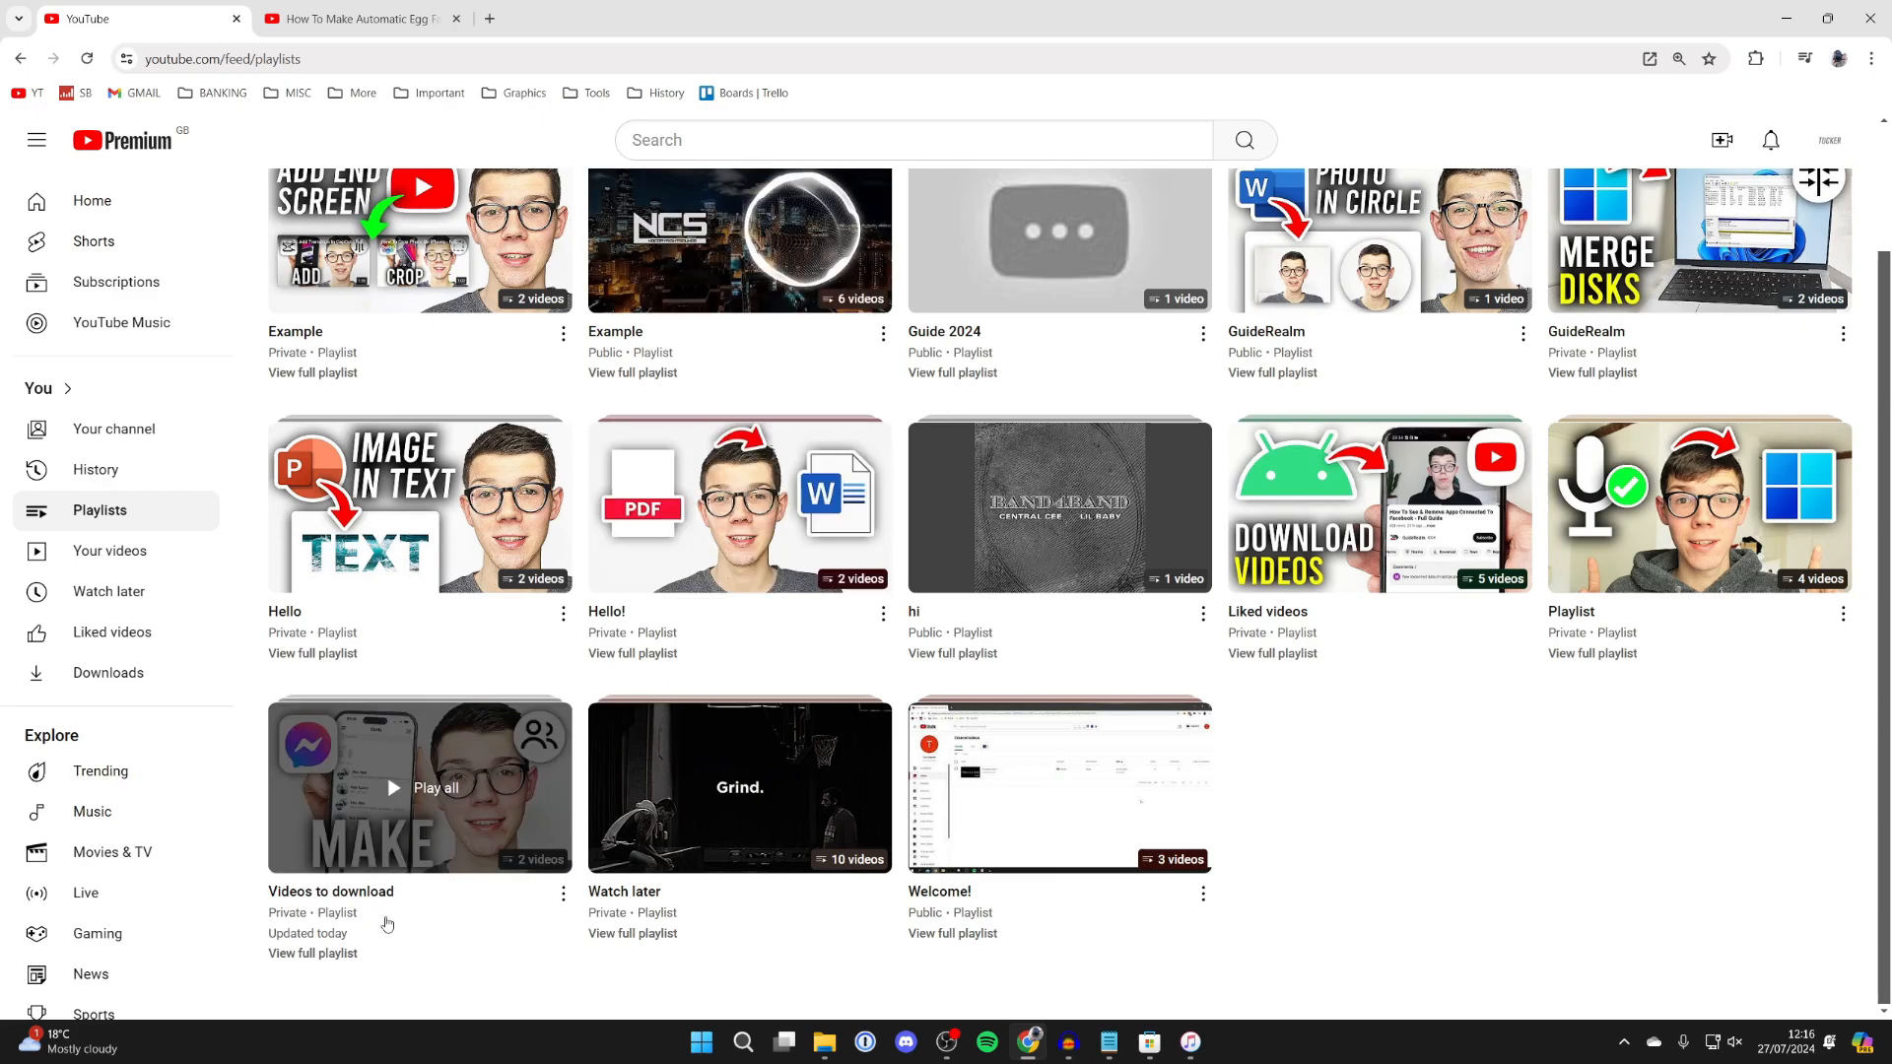
mouse_move(325, 954)
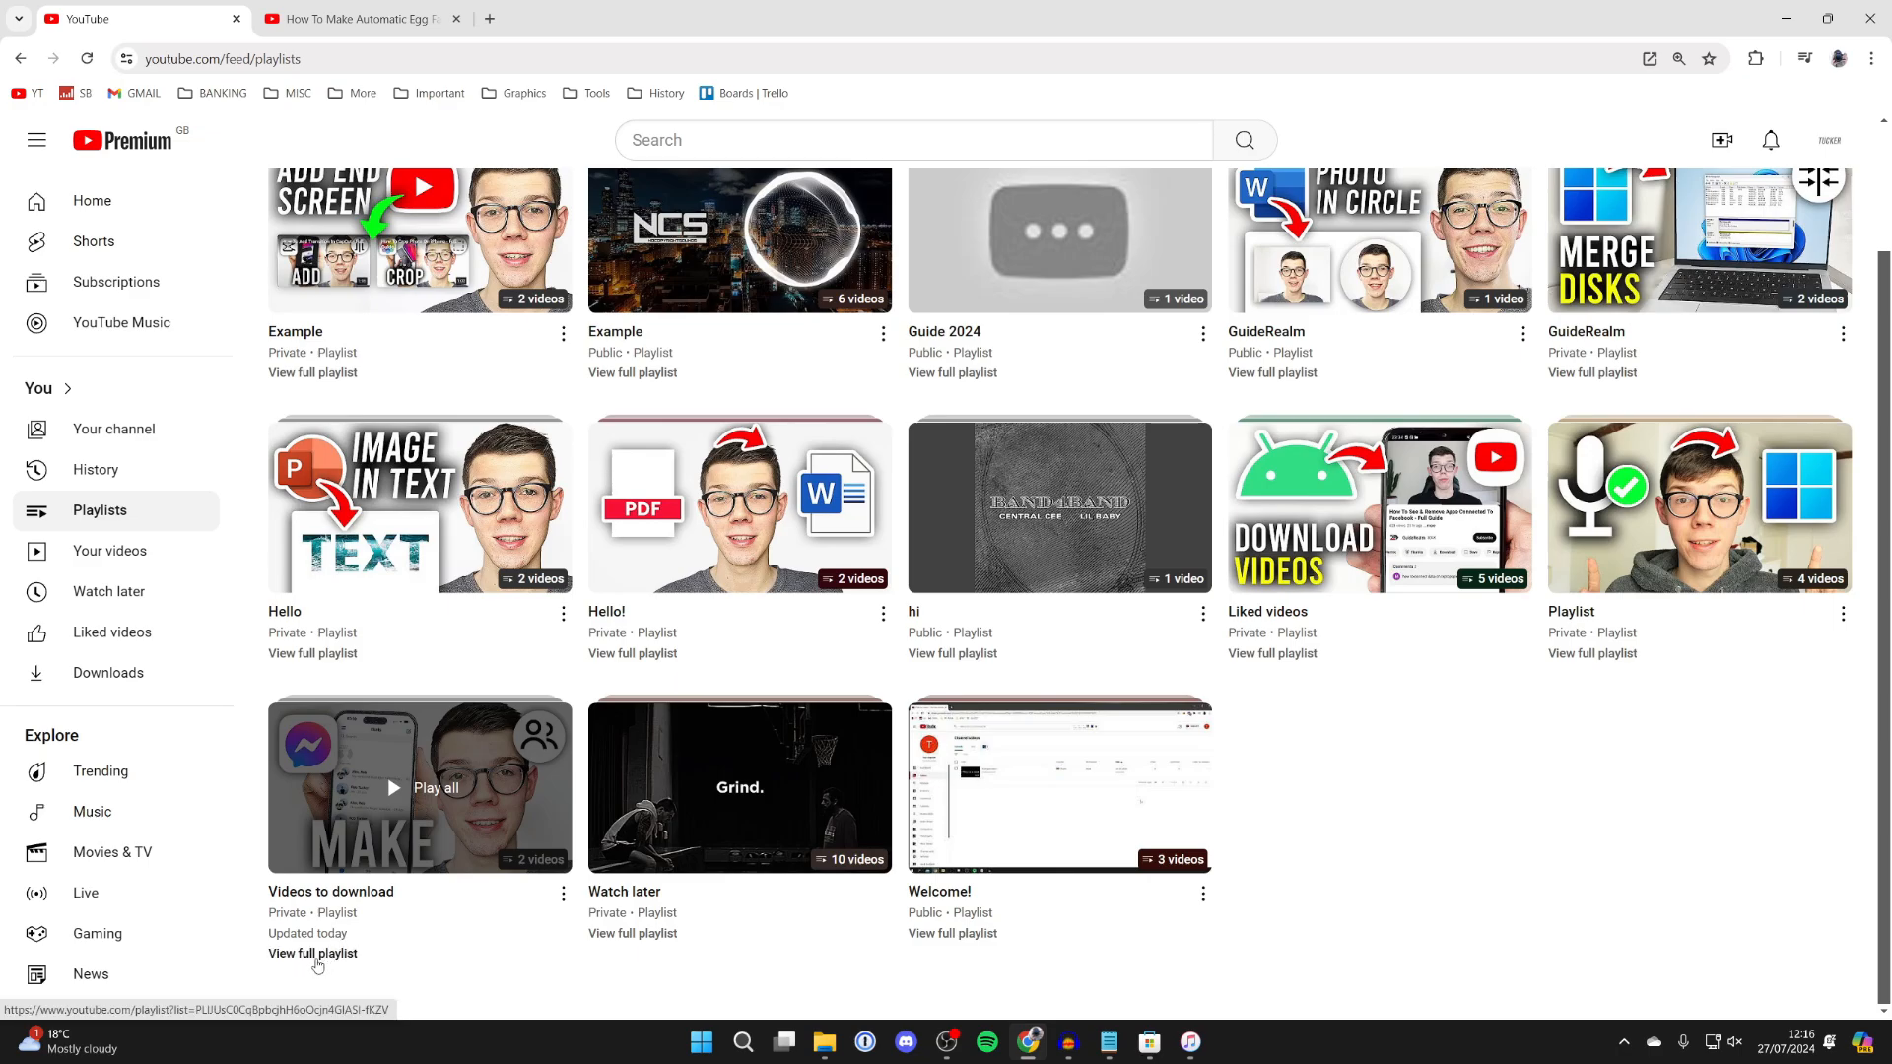
click(313, 954)
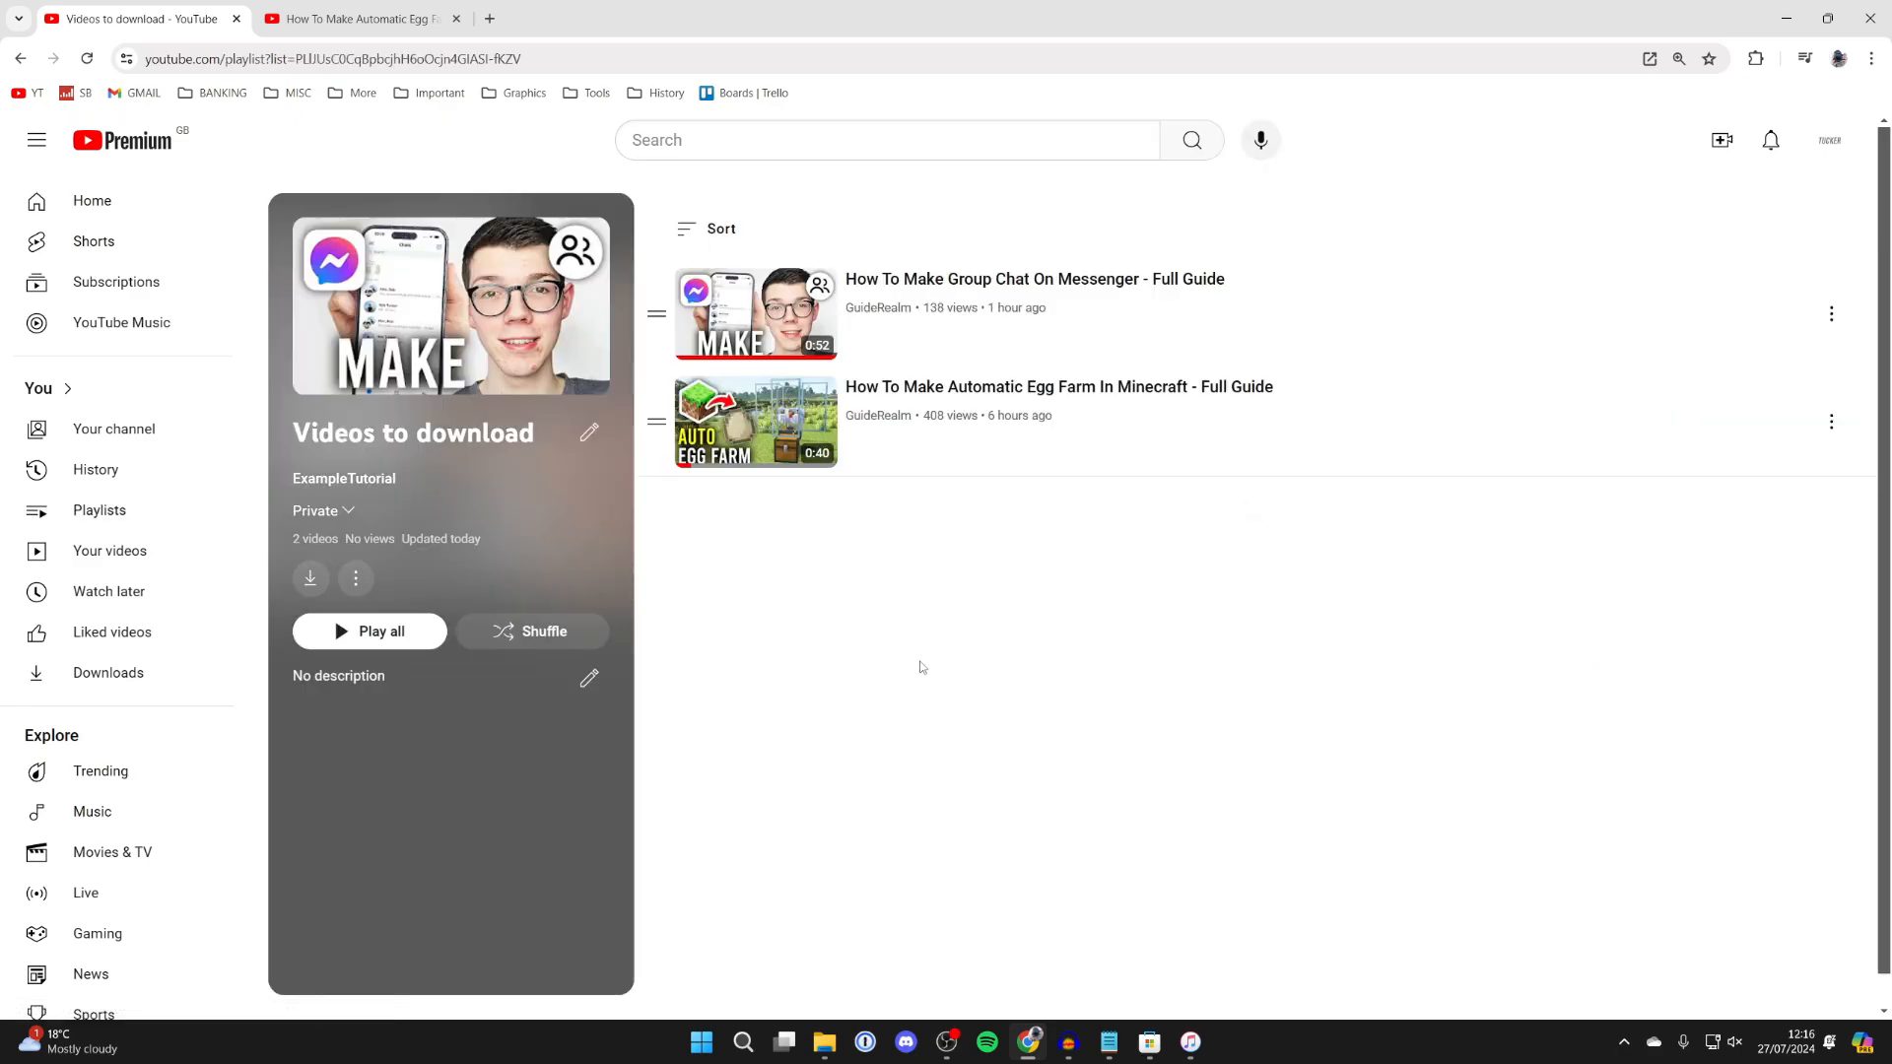
mouse_move(587, 568)
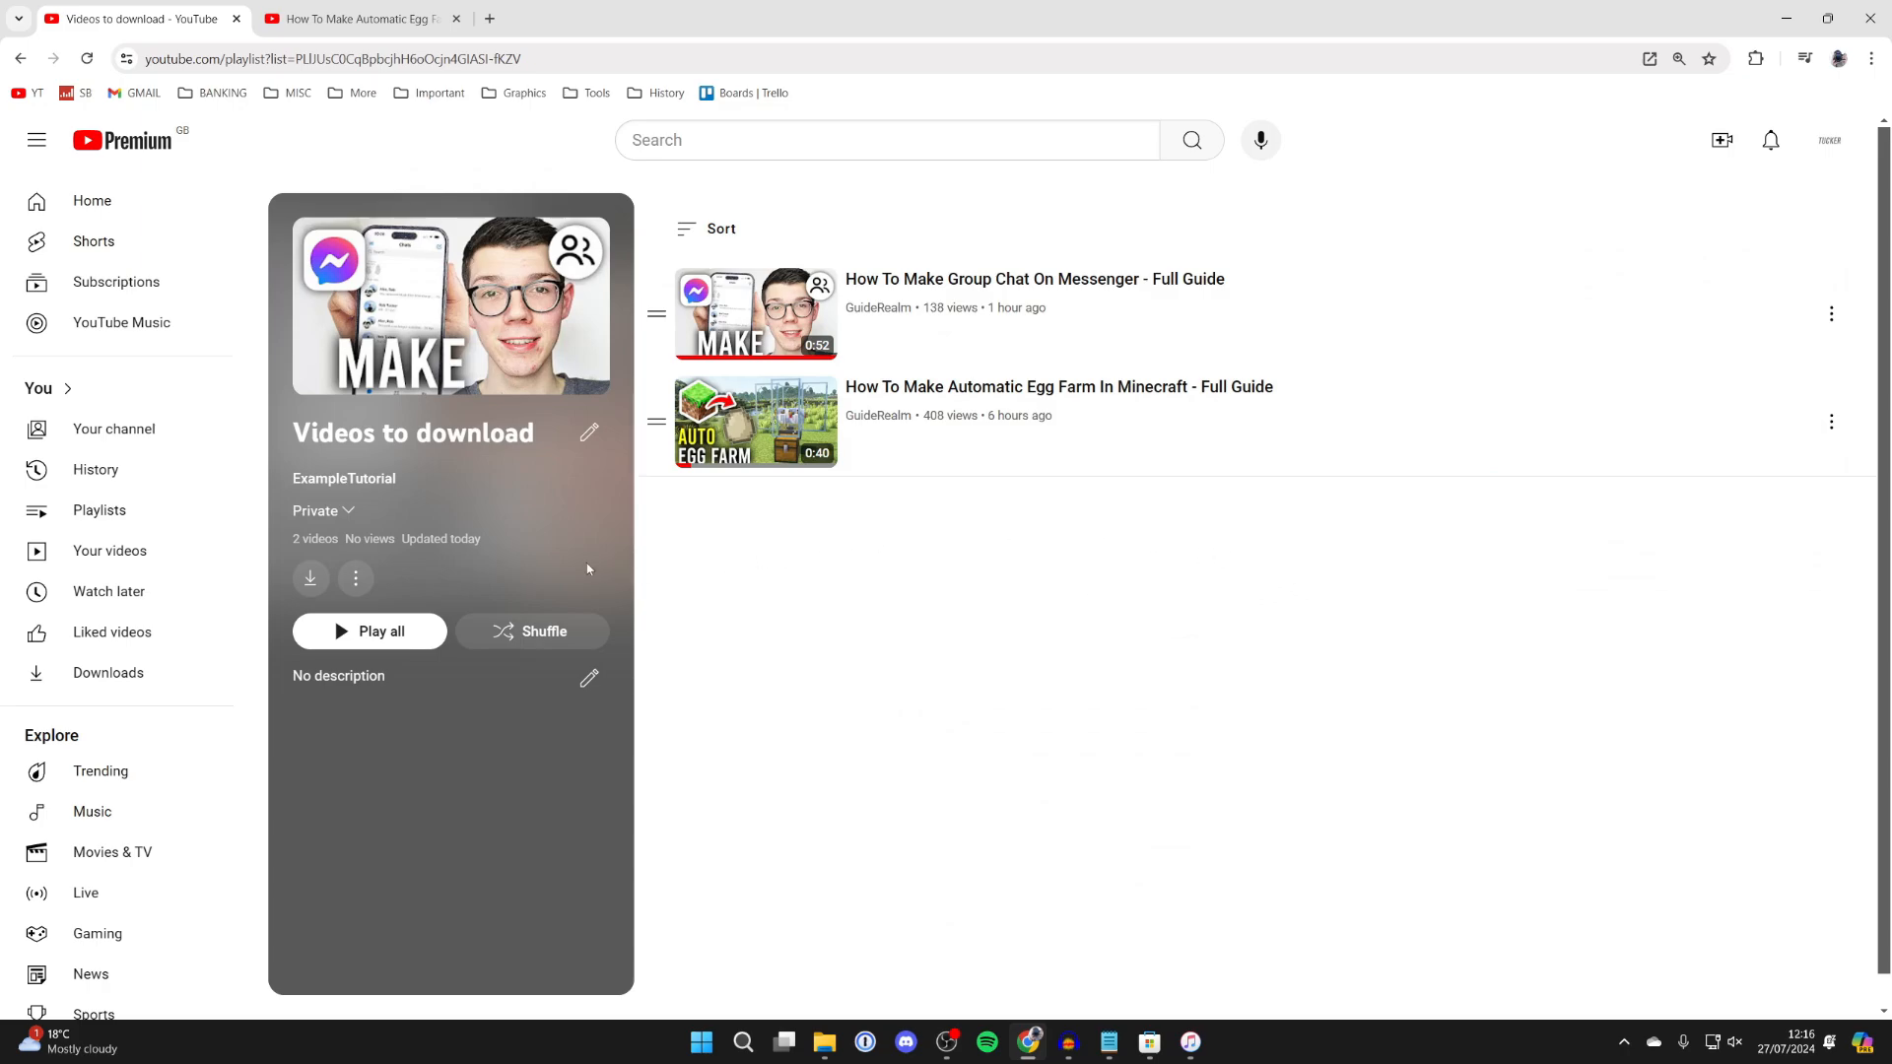
mouse_move(309, 579)
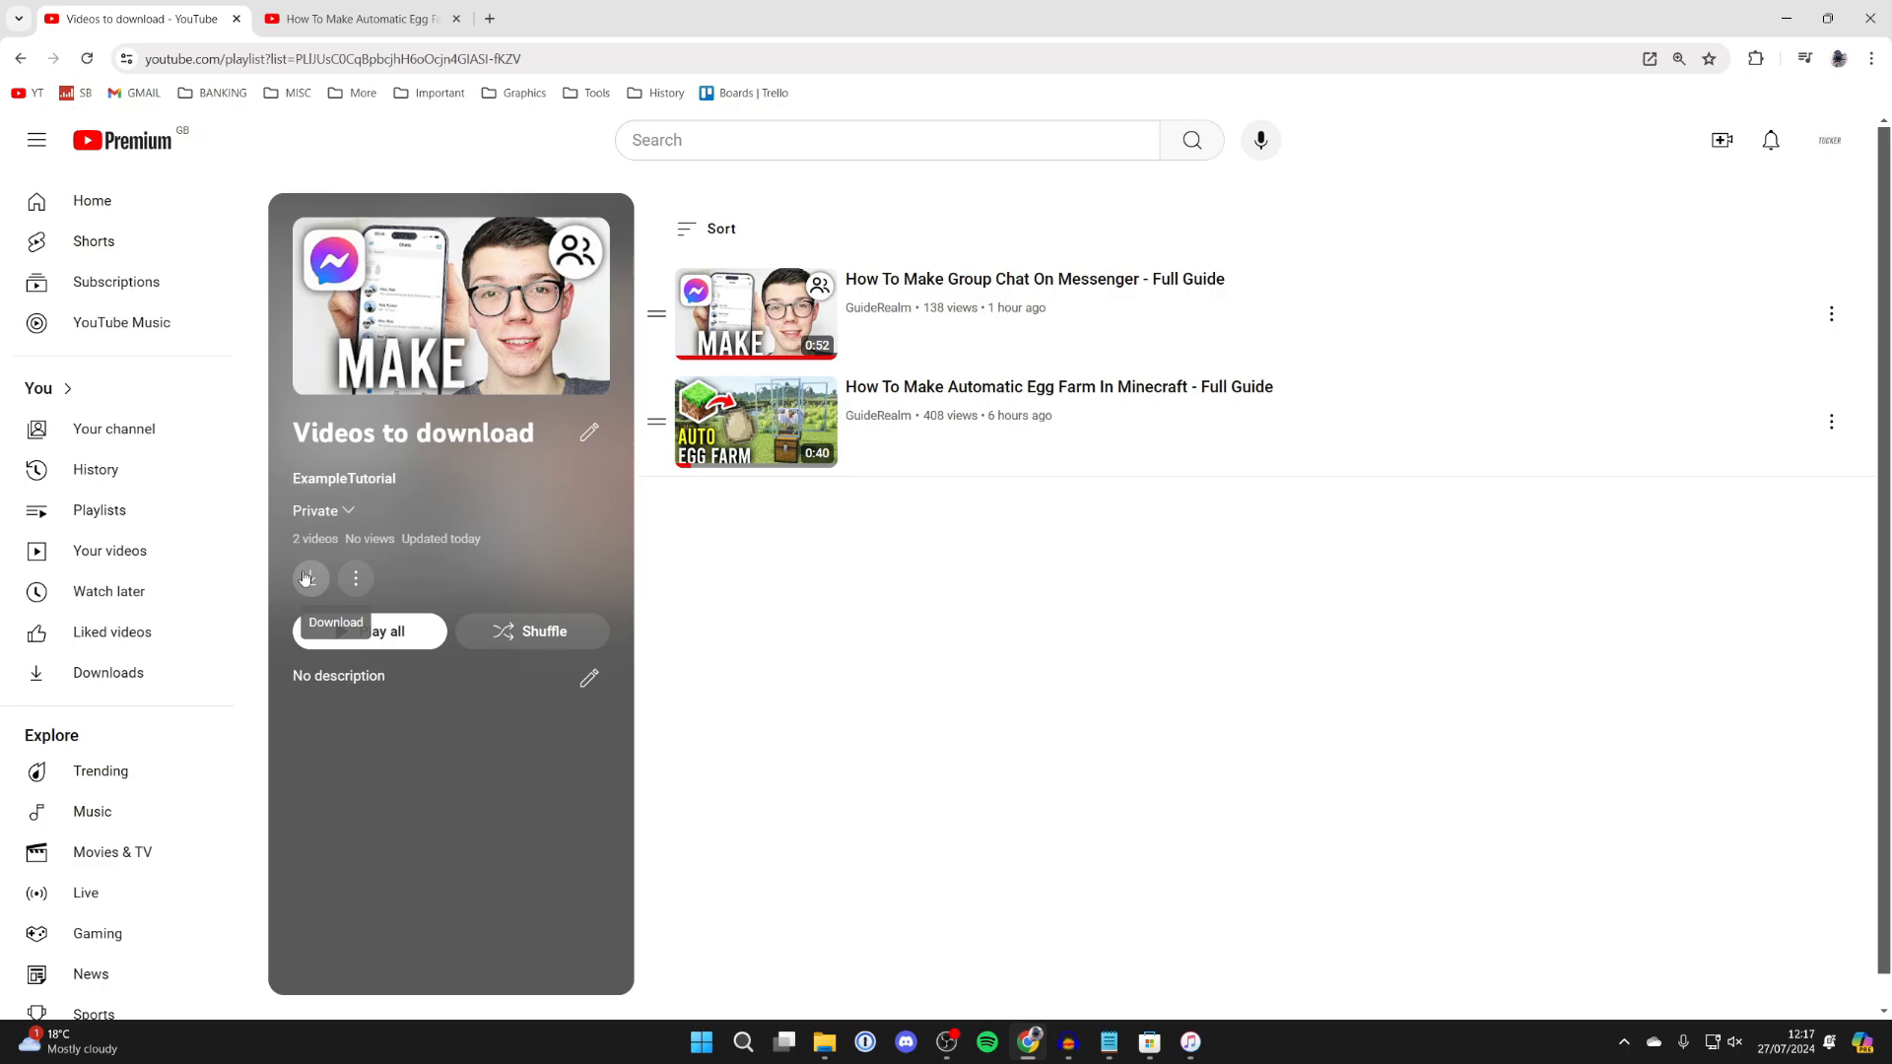
mouse_move(353, 584)
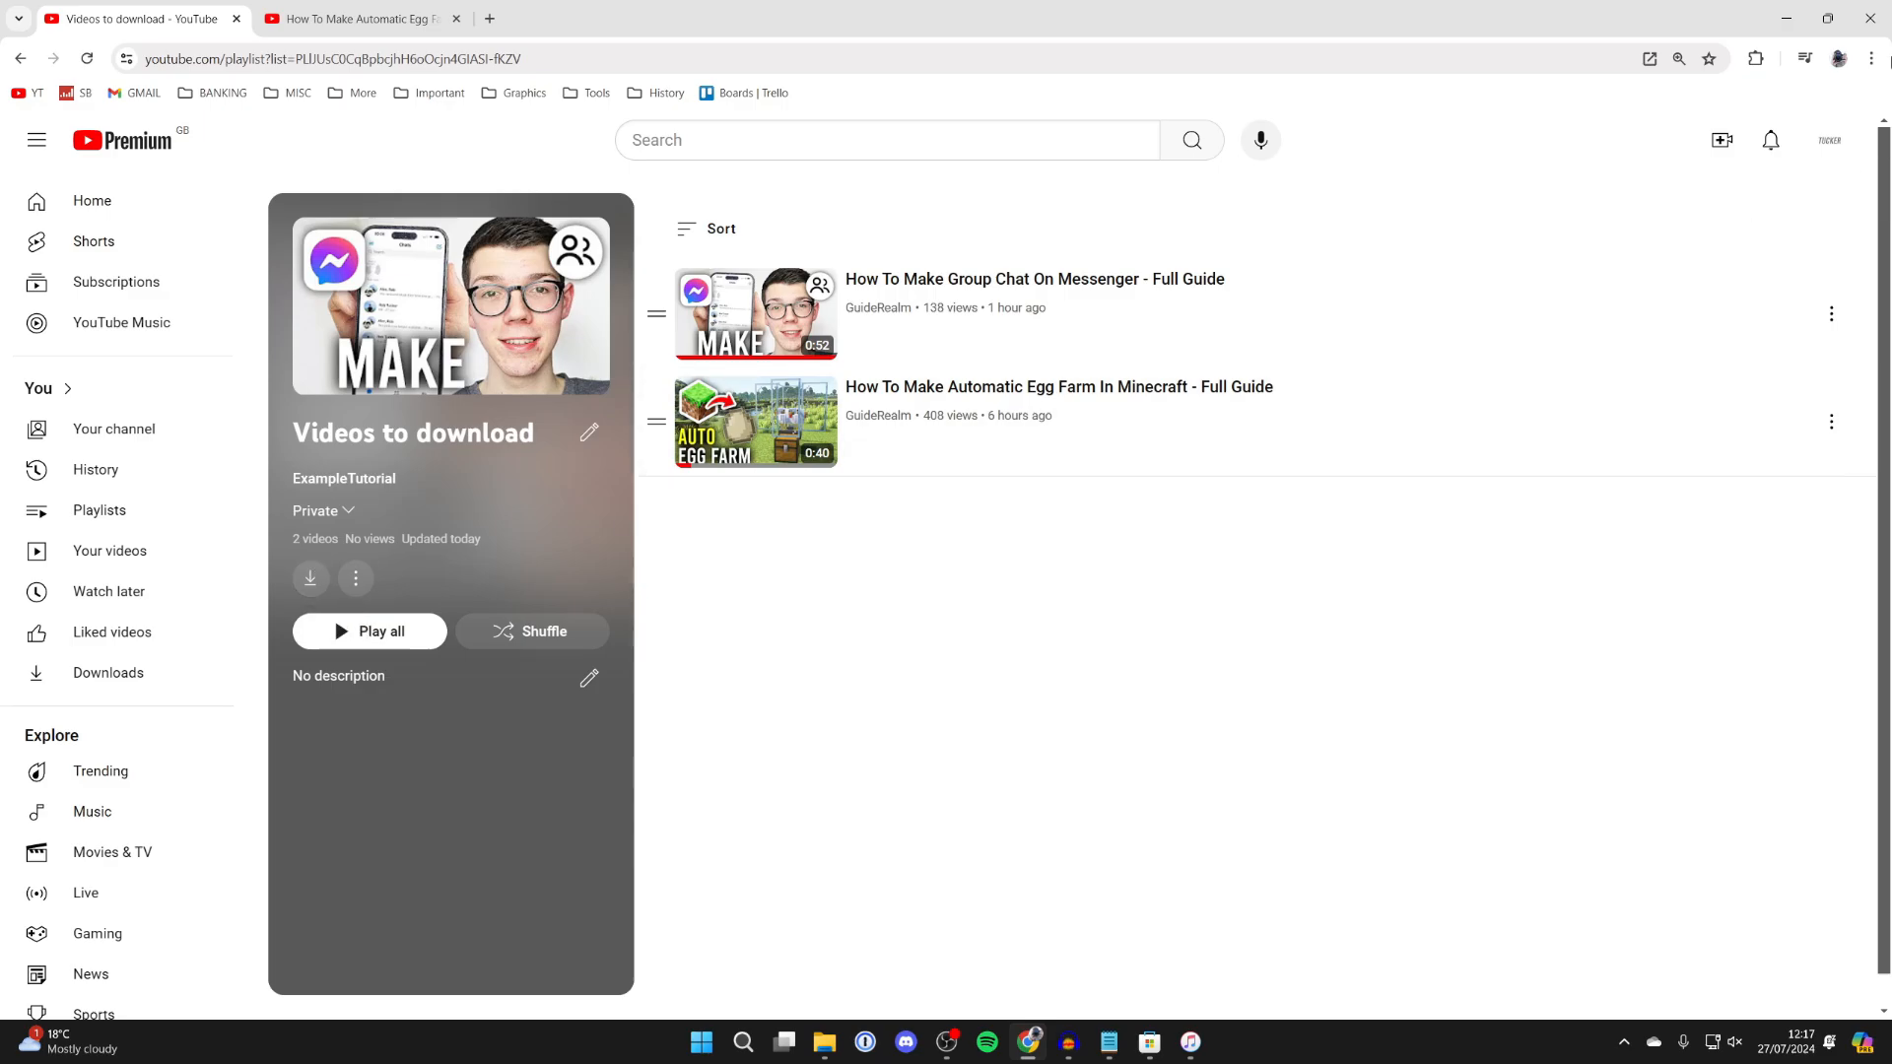
Download the whole playlist, confirm, and go to the Downloads page listing it.
click(1831, 140)
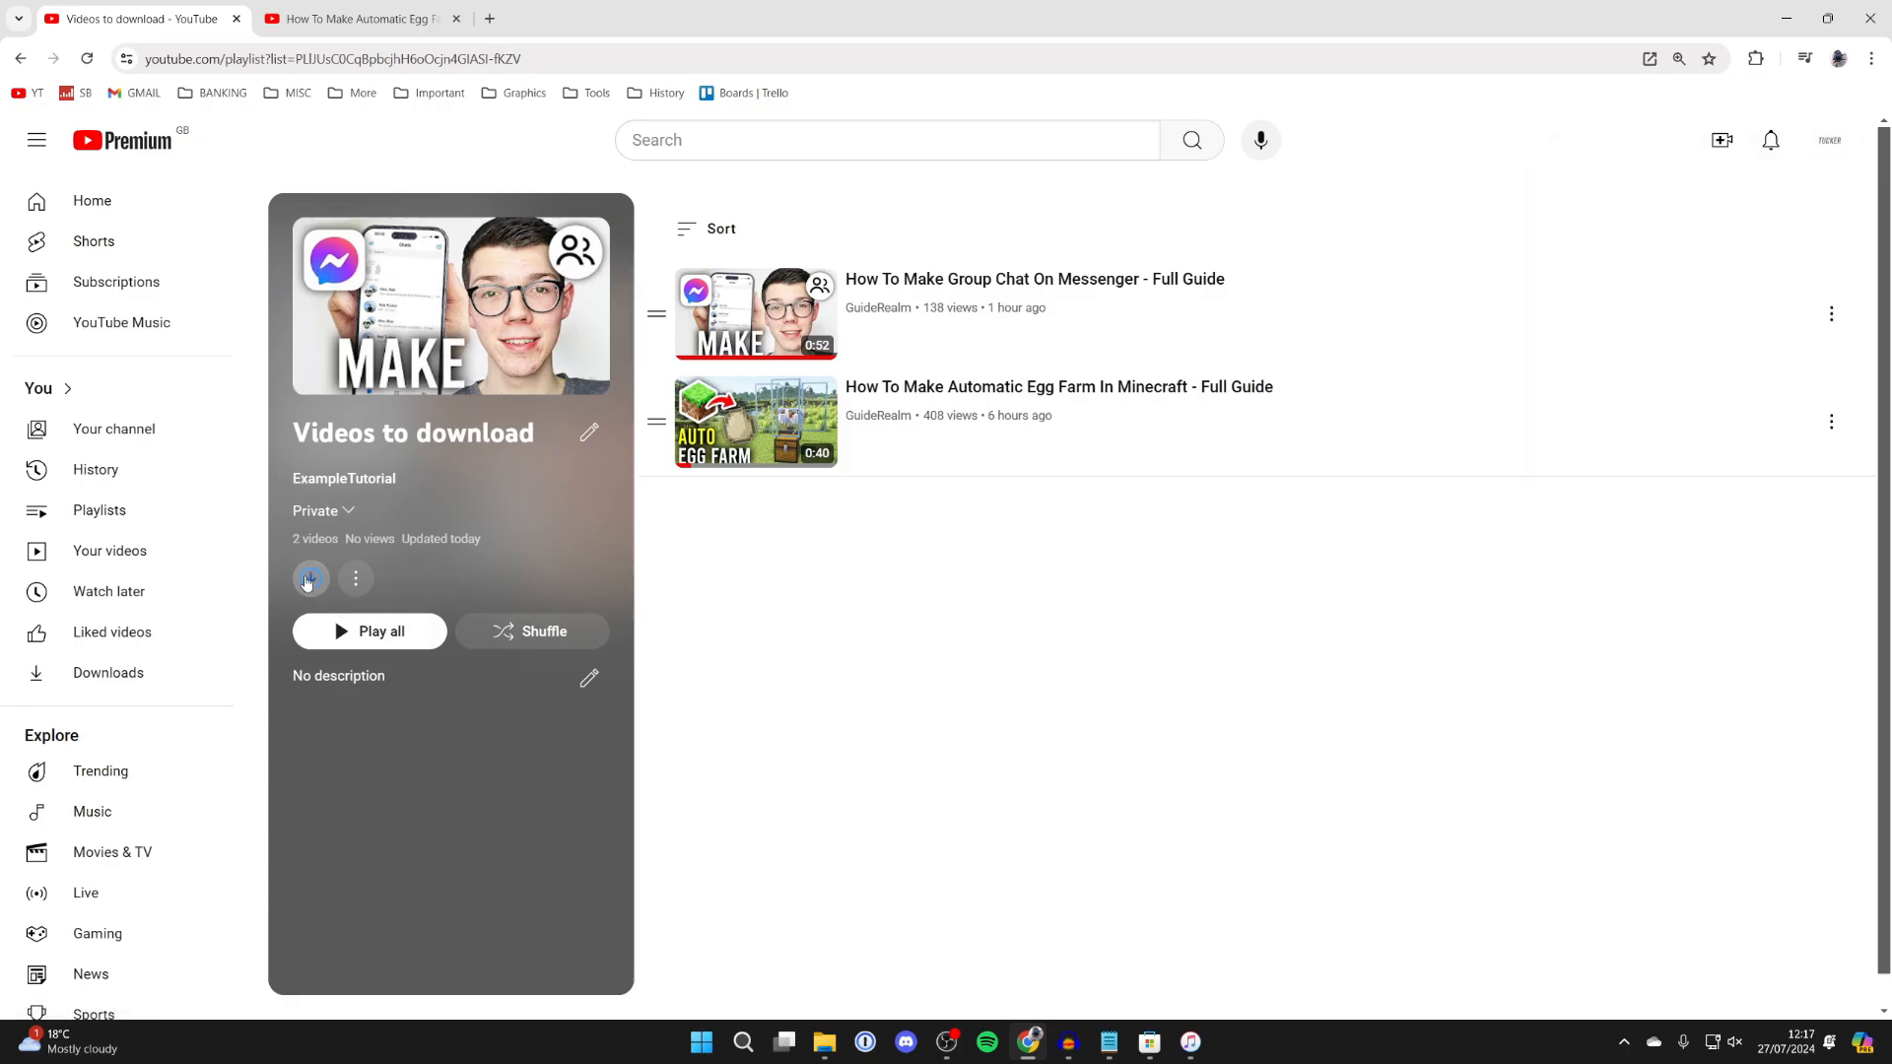
click(310, 578)
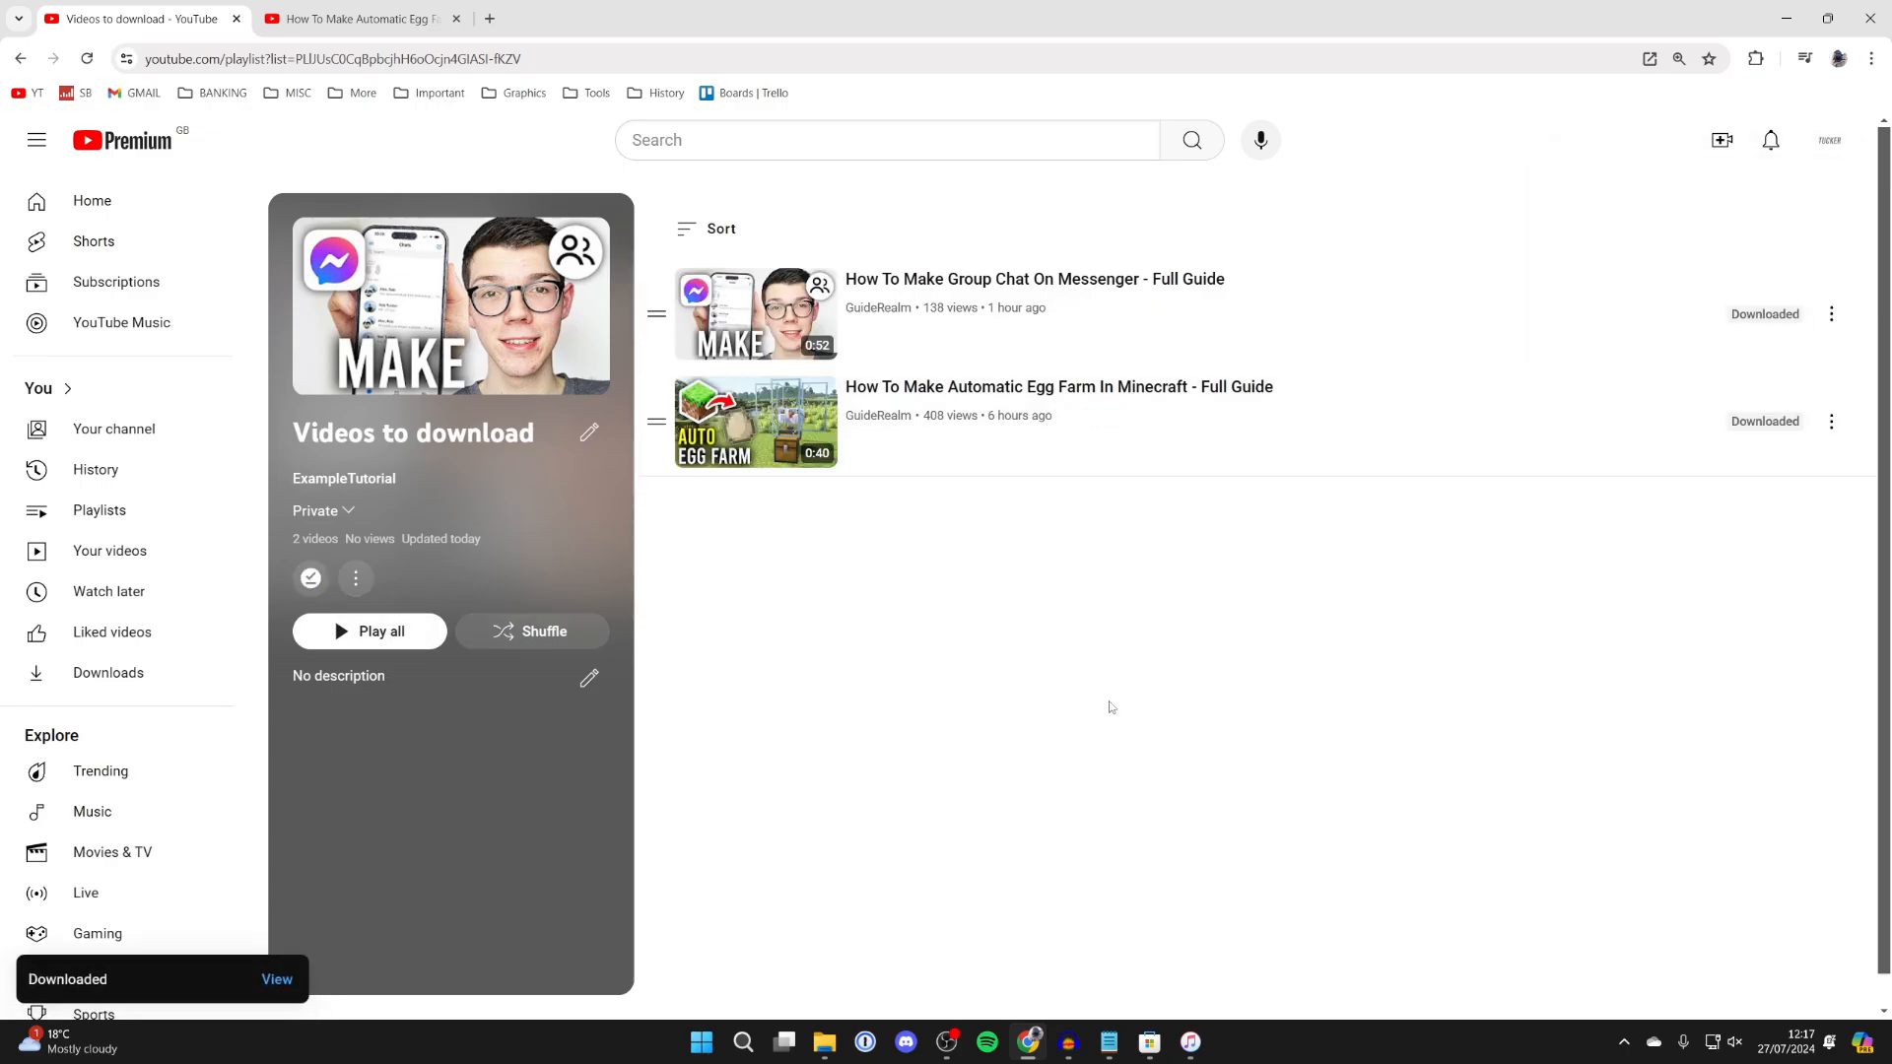
mouse_move(1098, 688)
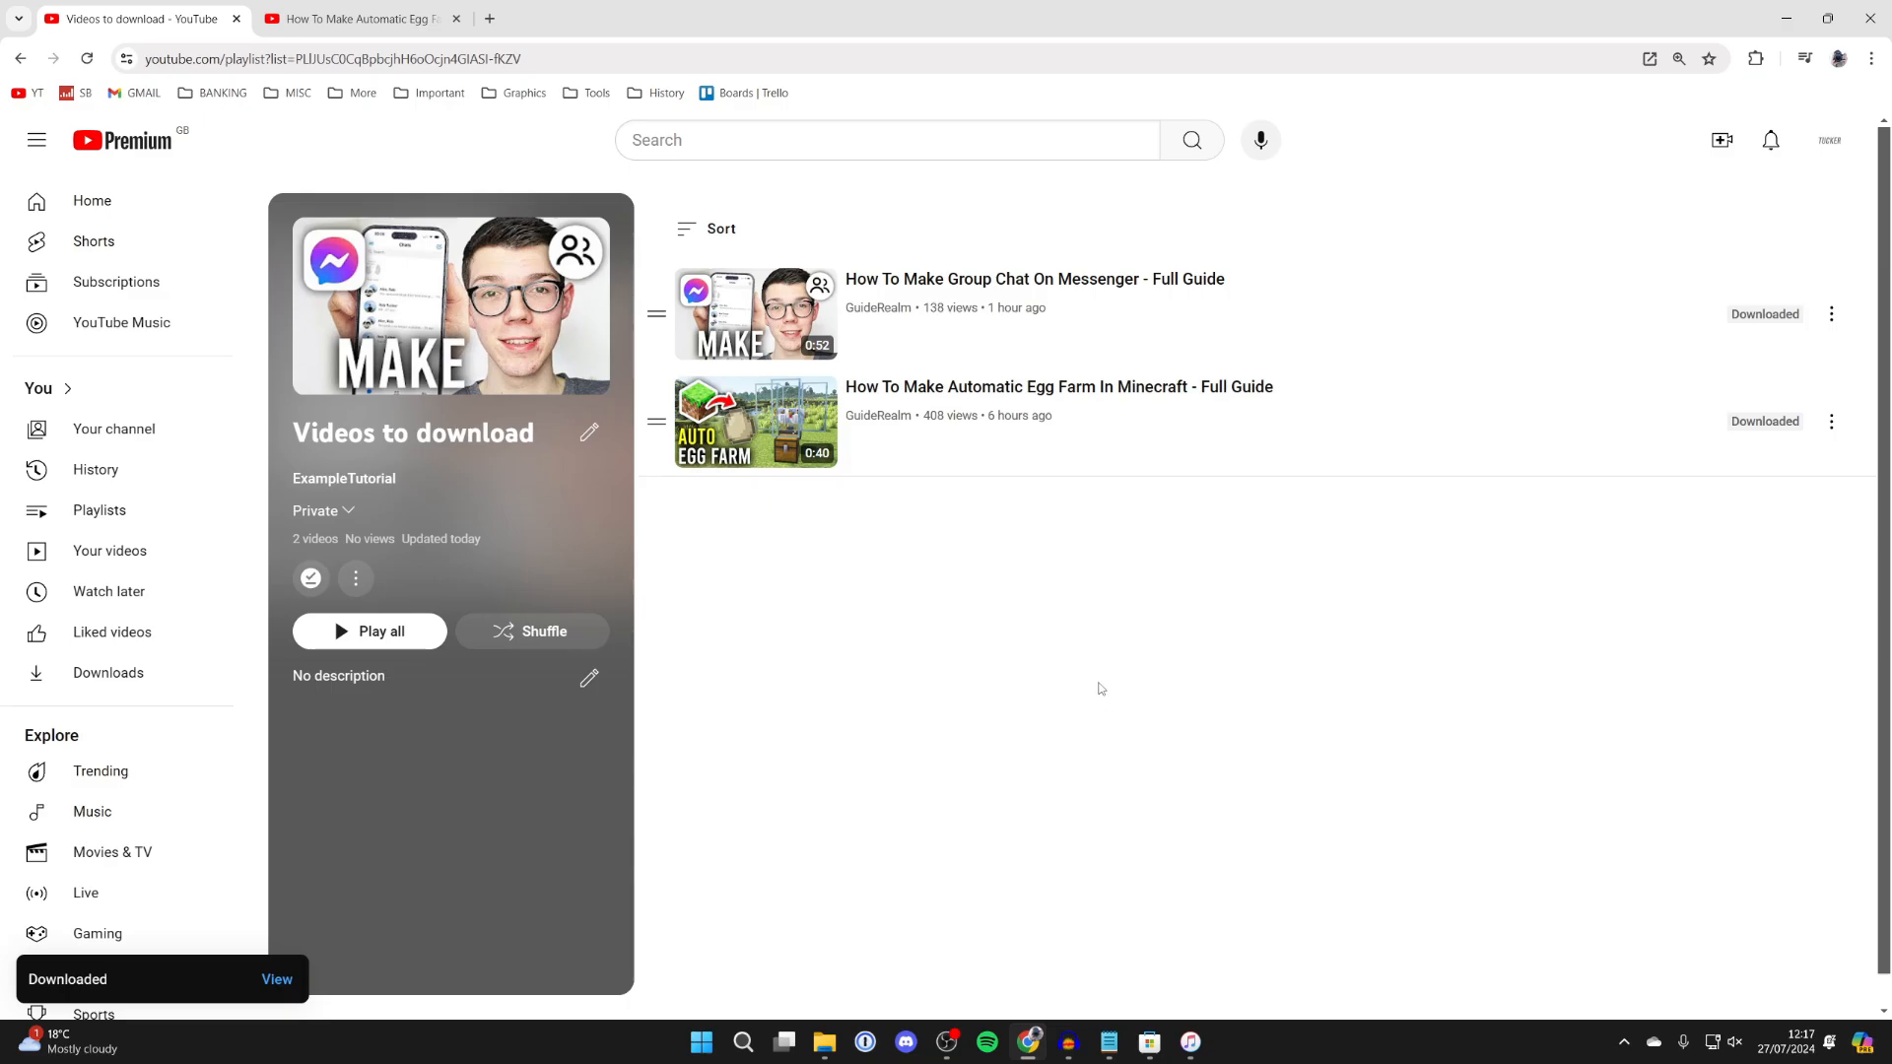
click(106, 672)
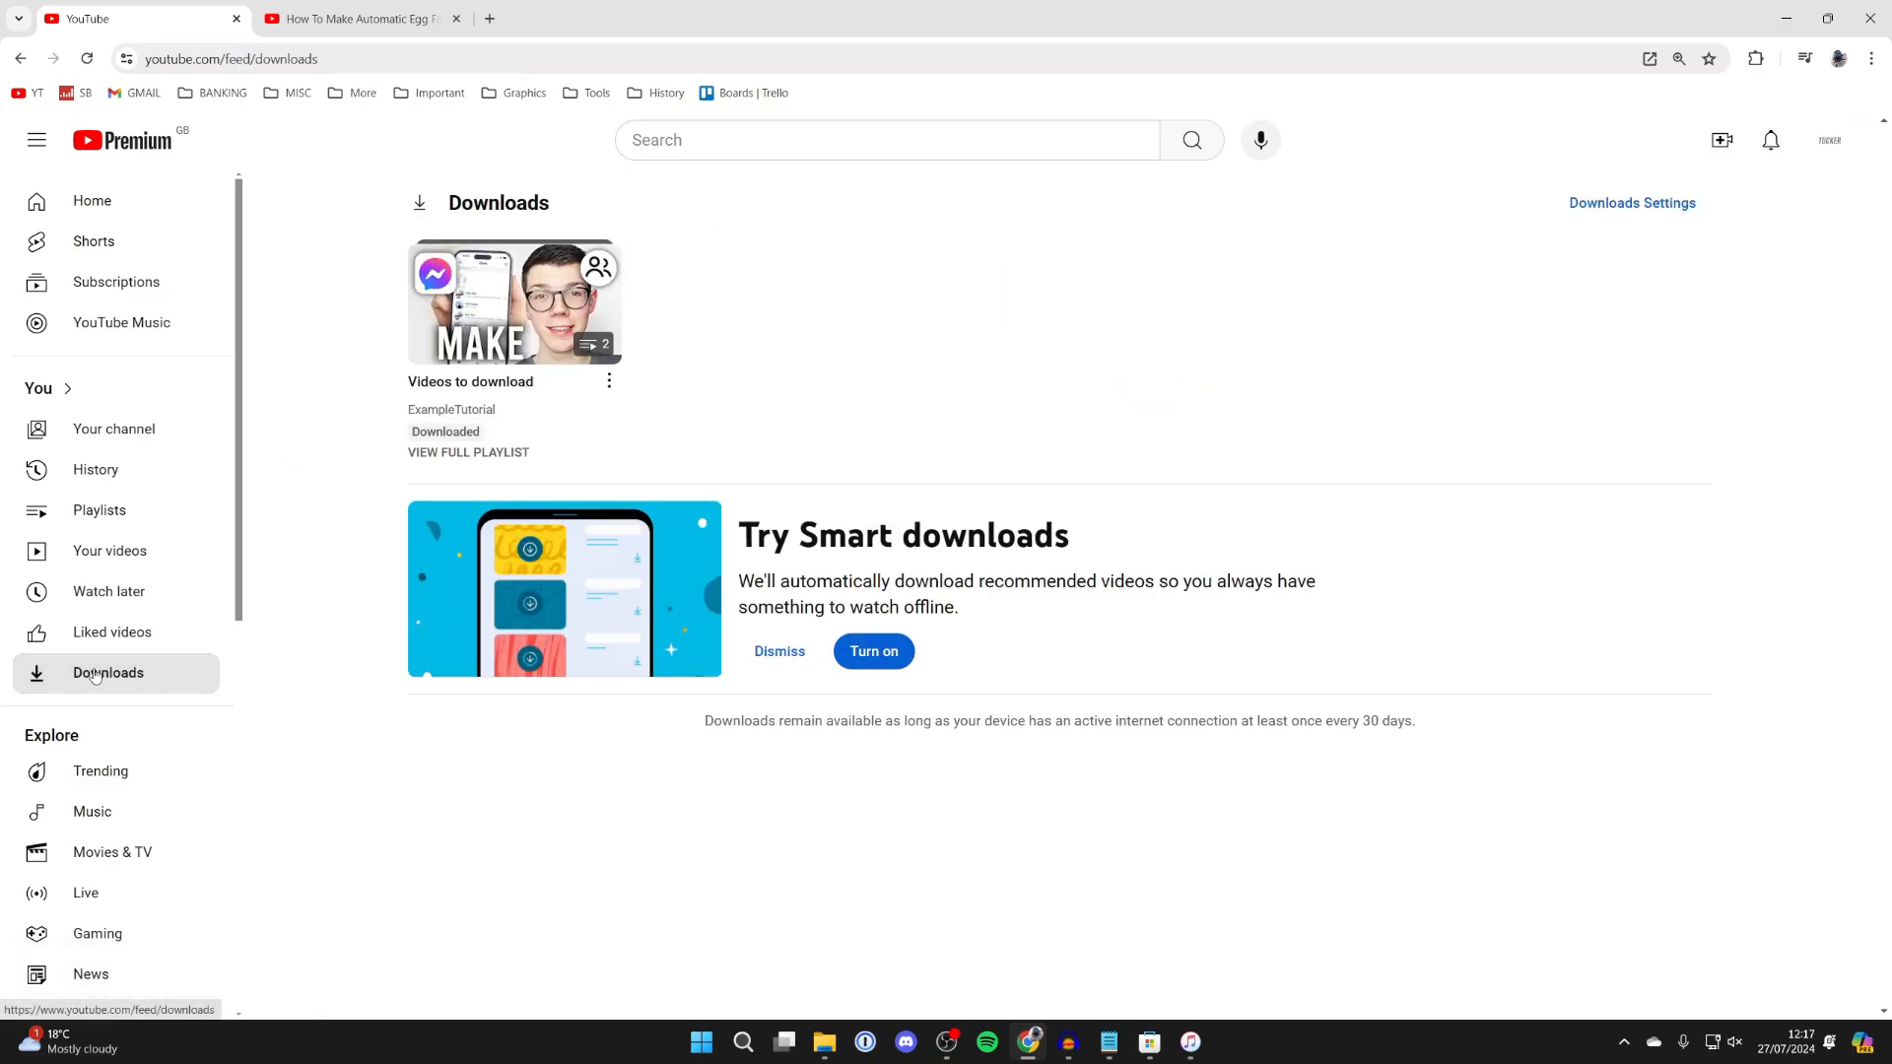
mouse_move(513, 301)
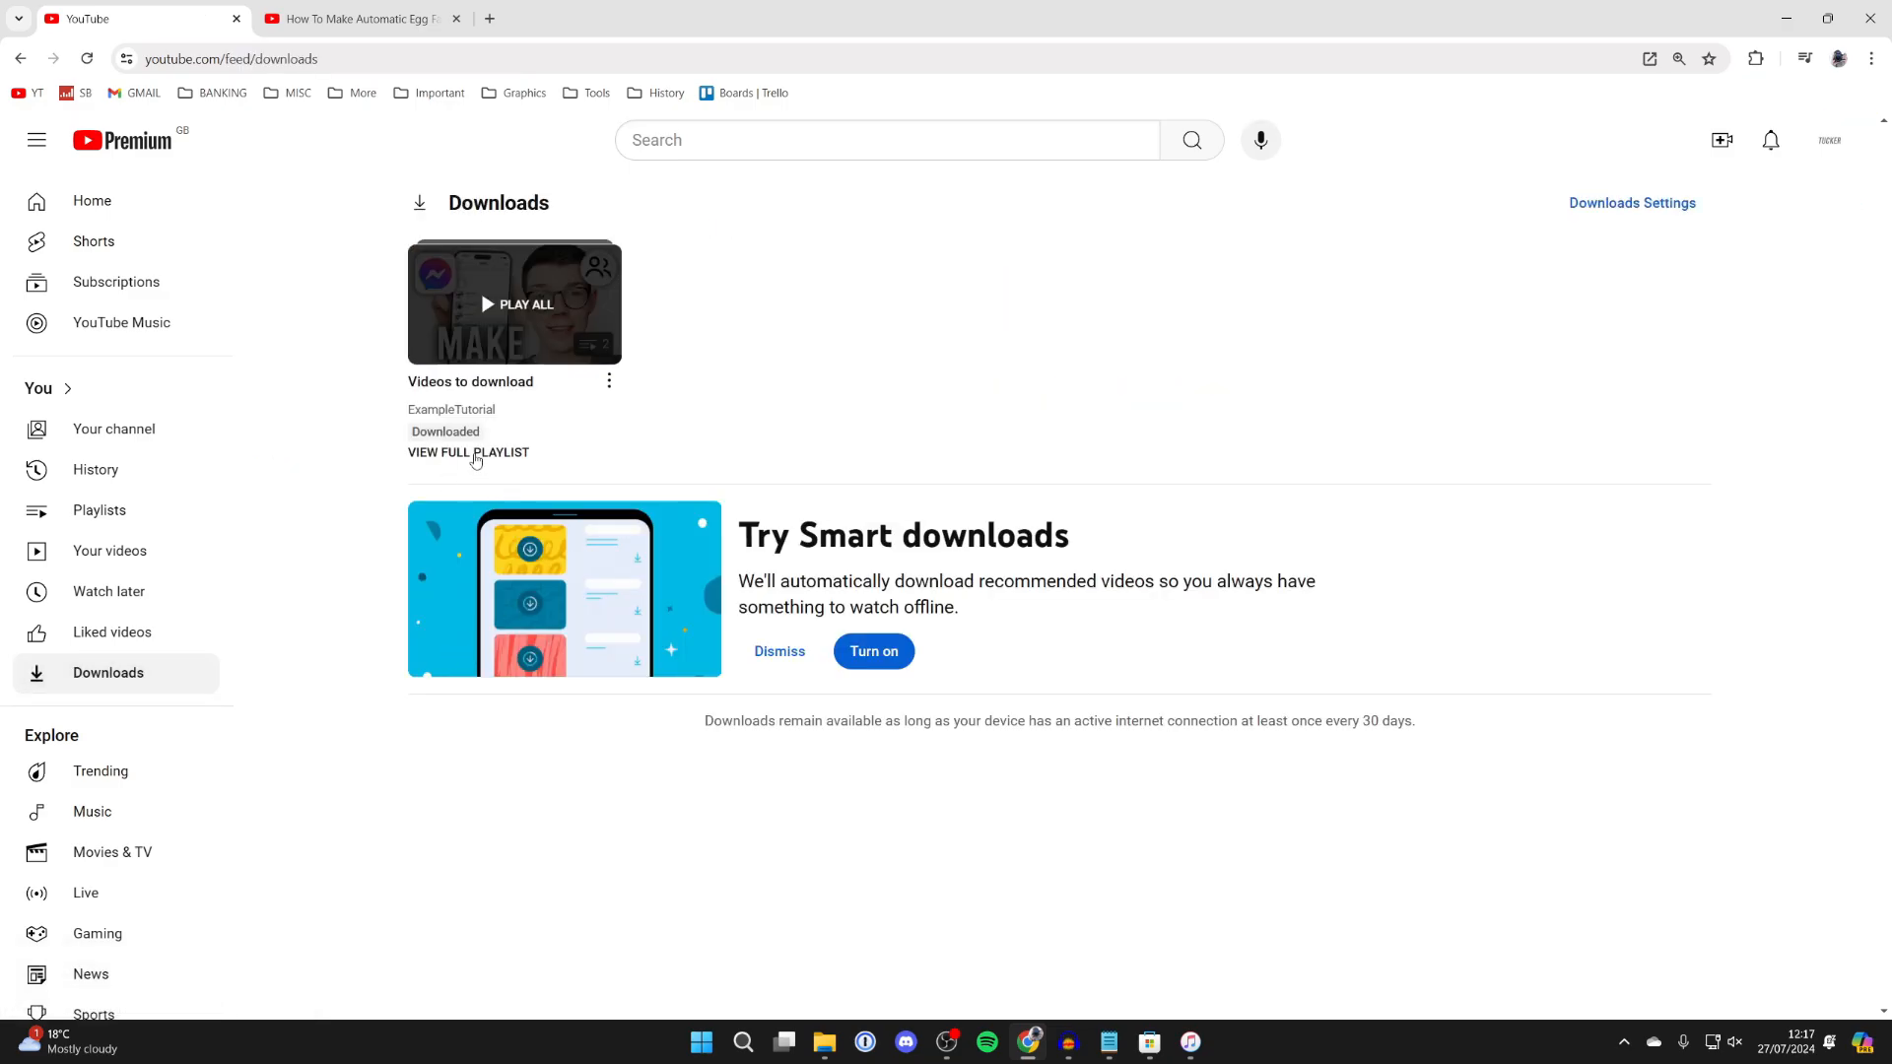
From Downloads, view the full 'Videos to download' playlist with both videos Downloaded.
click(469, 451)
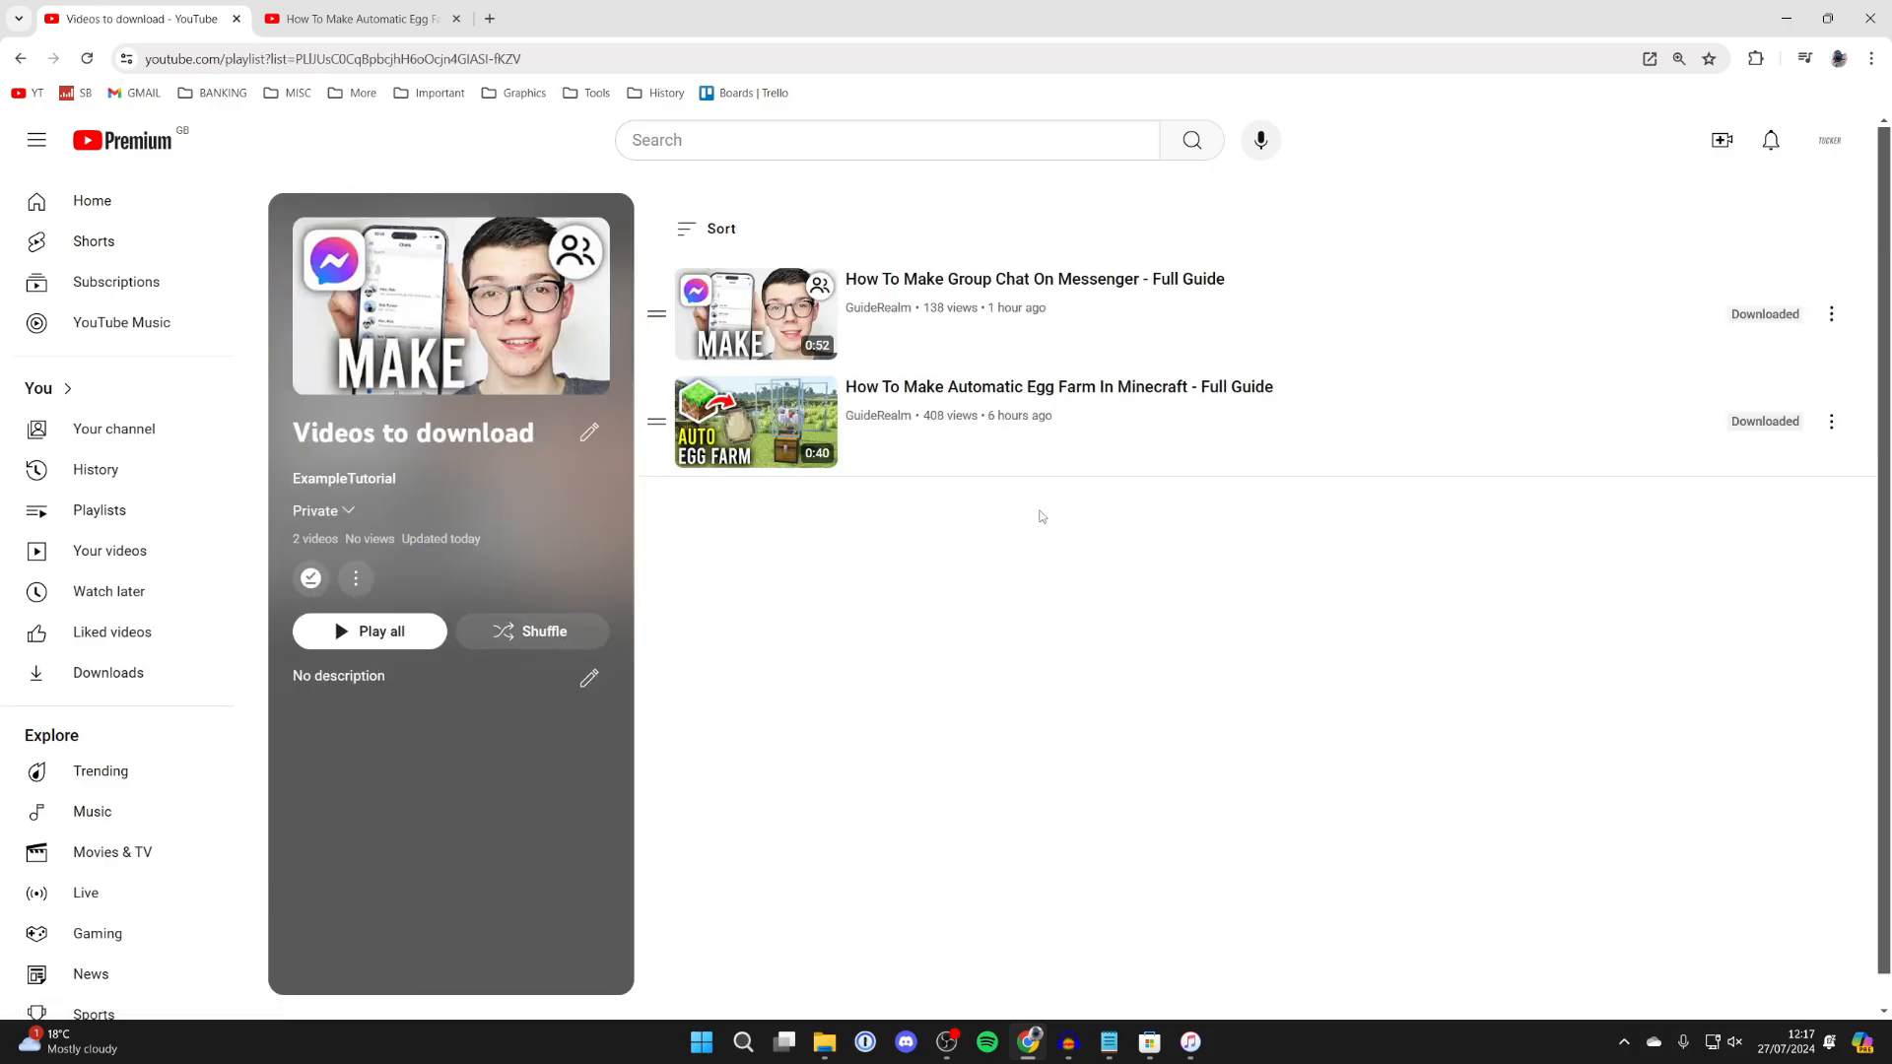